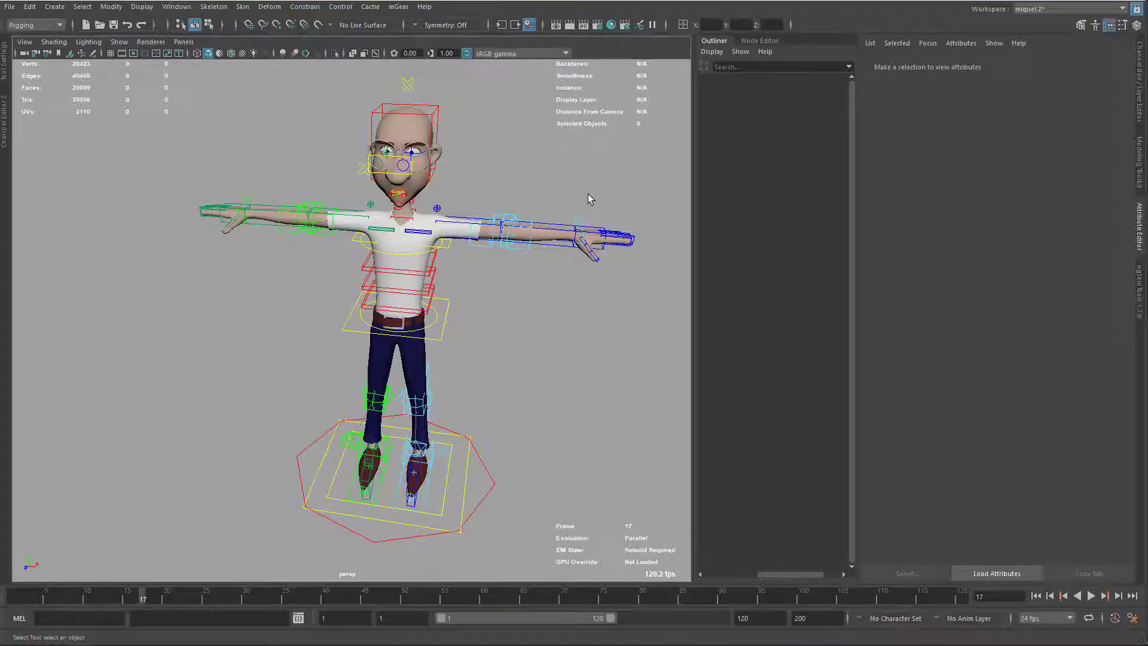
mouse_move(579, 209)
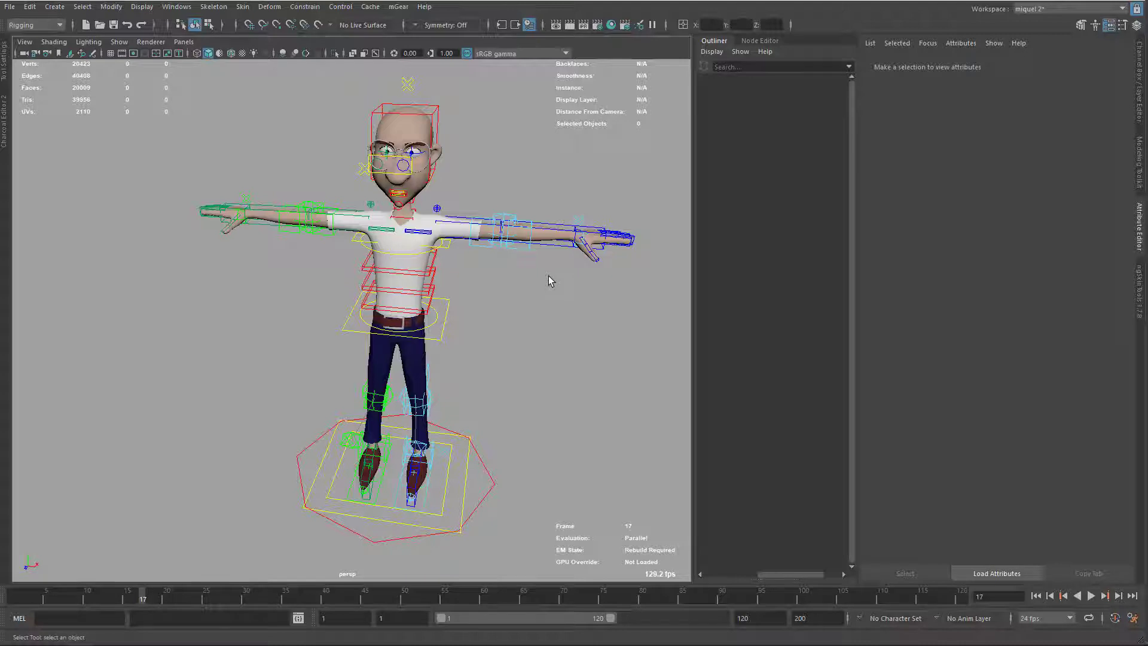
mouse_move(555, 286)
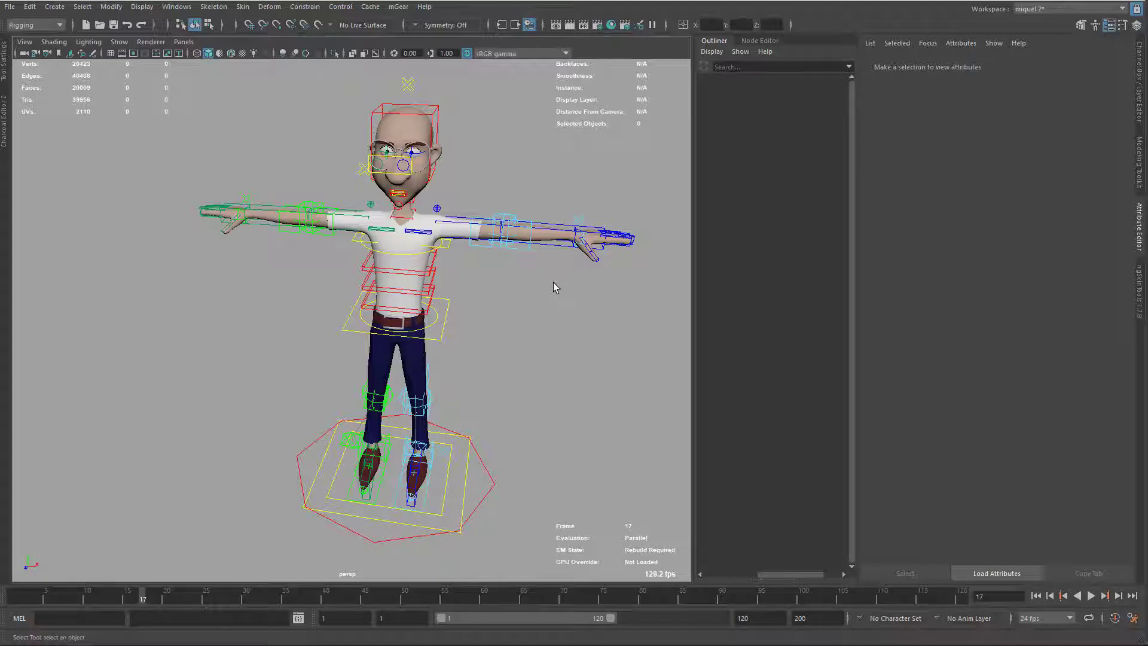
mouse_move(551, 296)
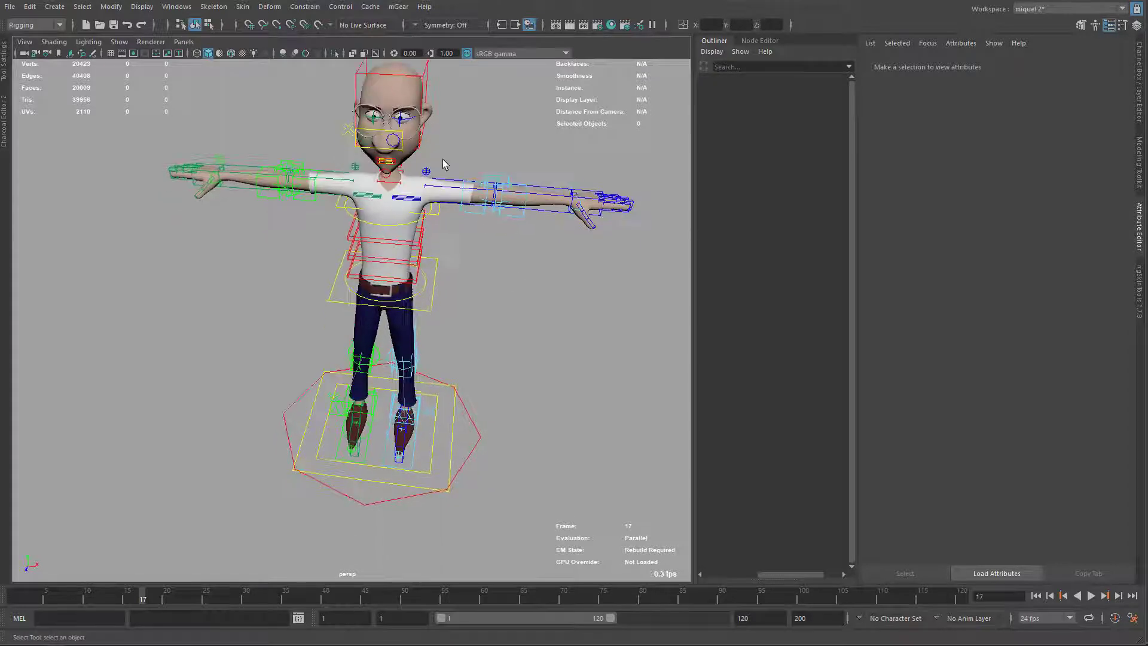
Open the mGear menu in Maya's top menu bar to reach the RBF Manager.
left_click(398, 6)
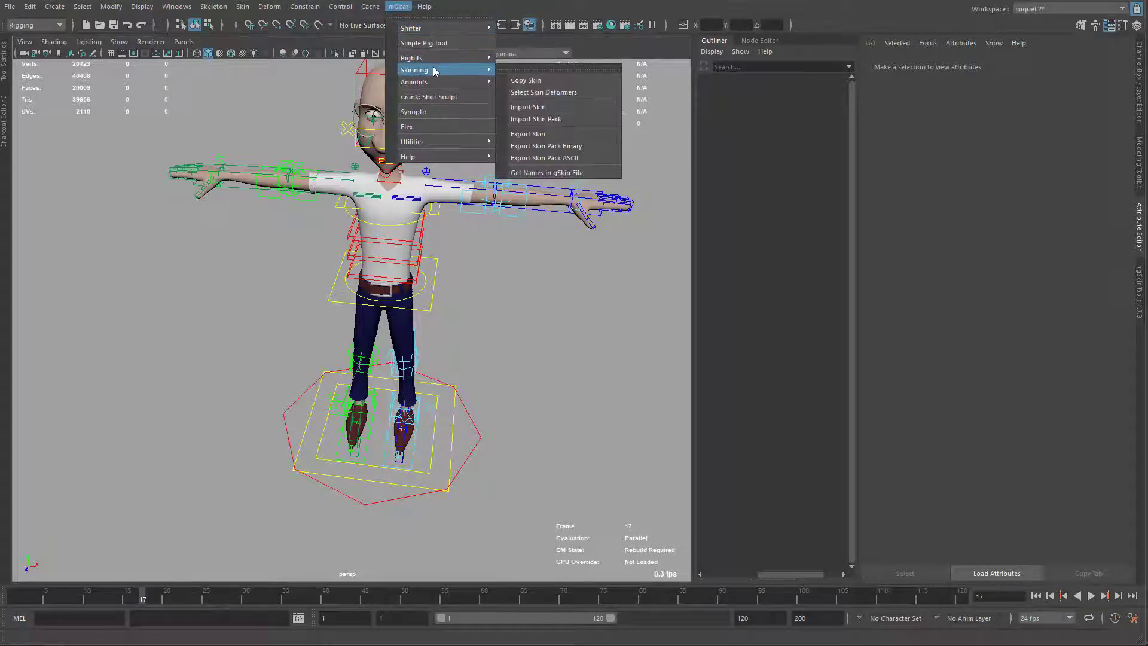
mouse_move(423, 43)
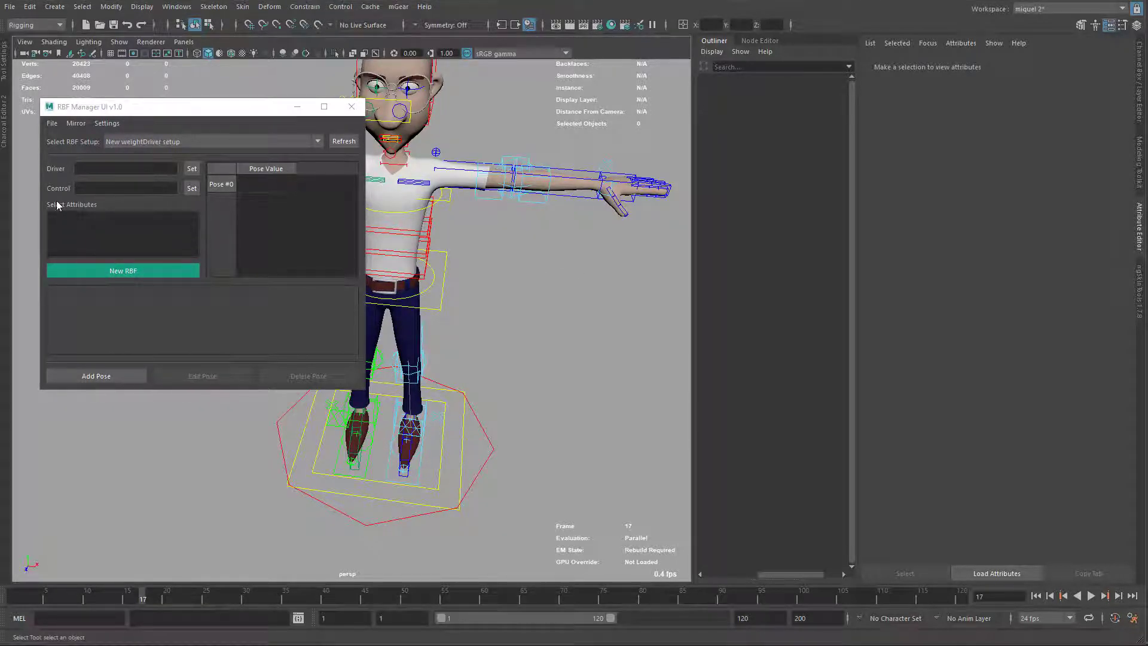
mouse_move(165, 196)
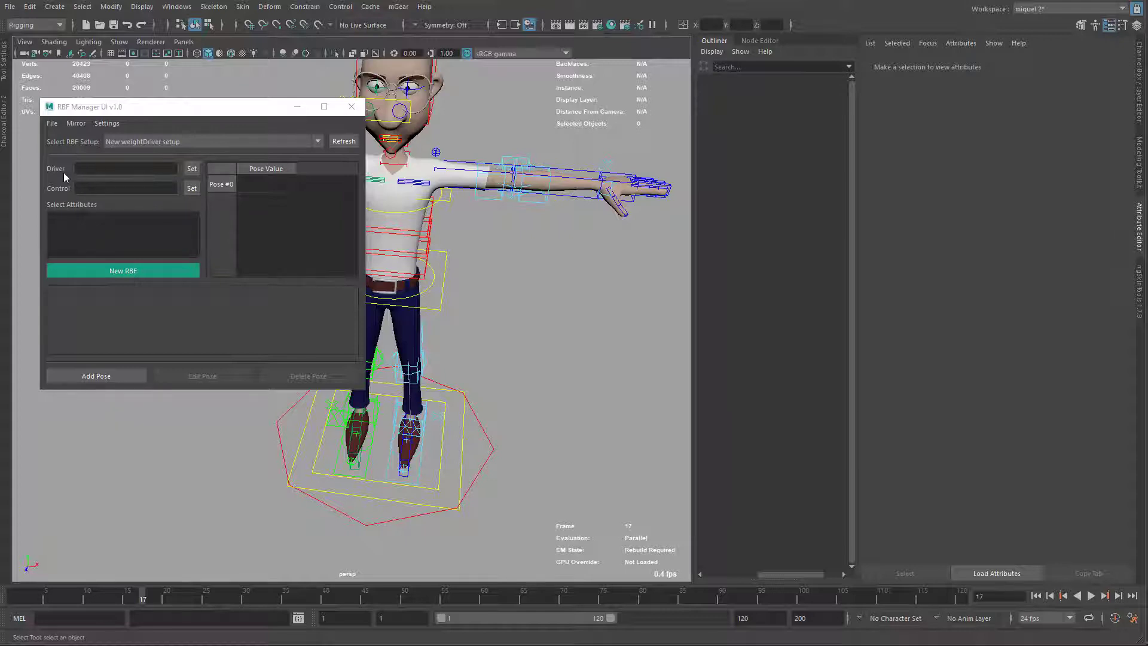
mouse_move(82, 174)
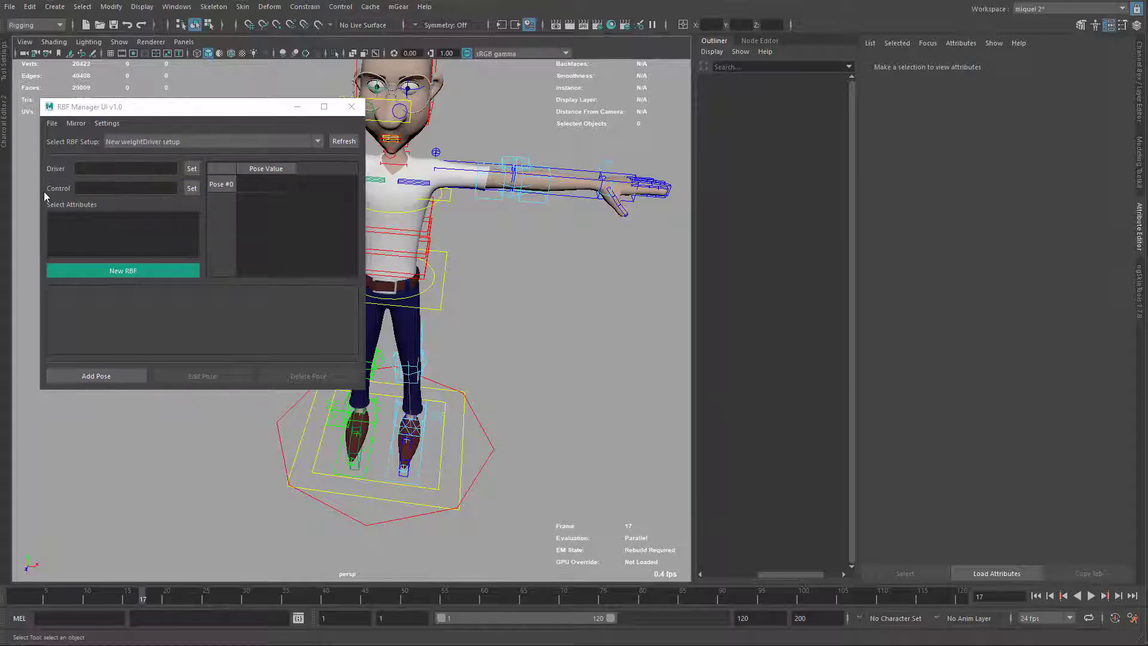
mouse_move(152, 212)
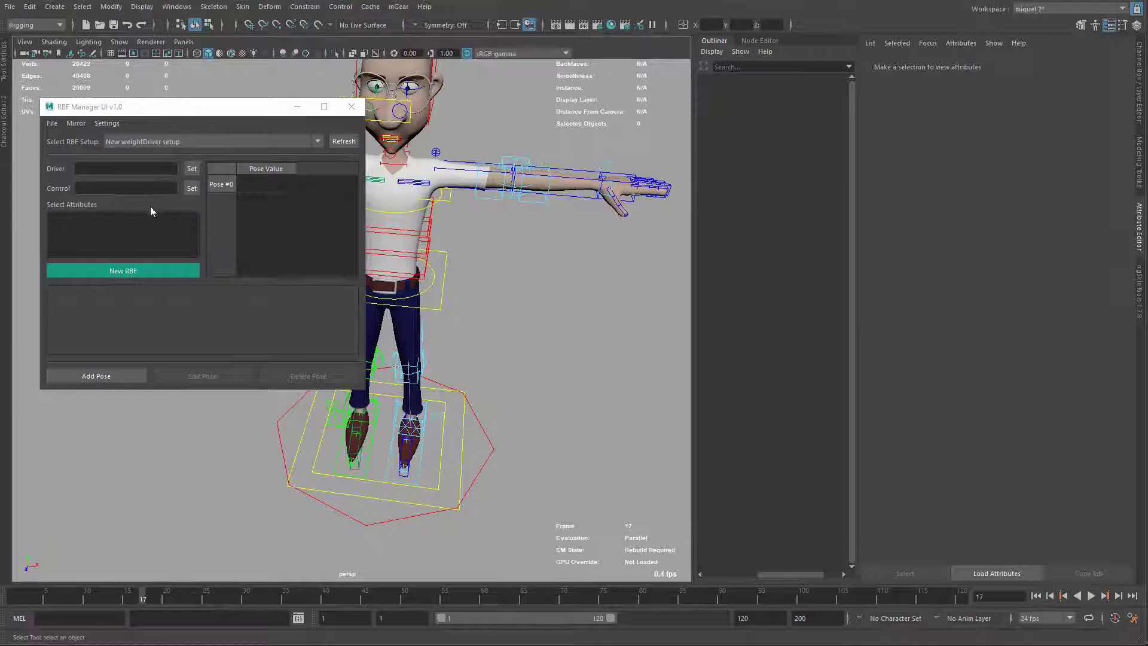
mouse_move(110, 194)
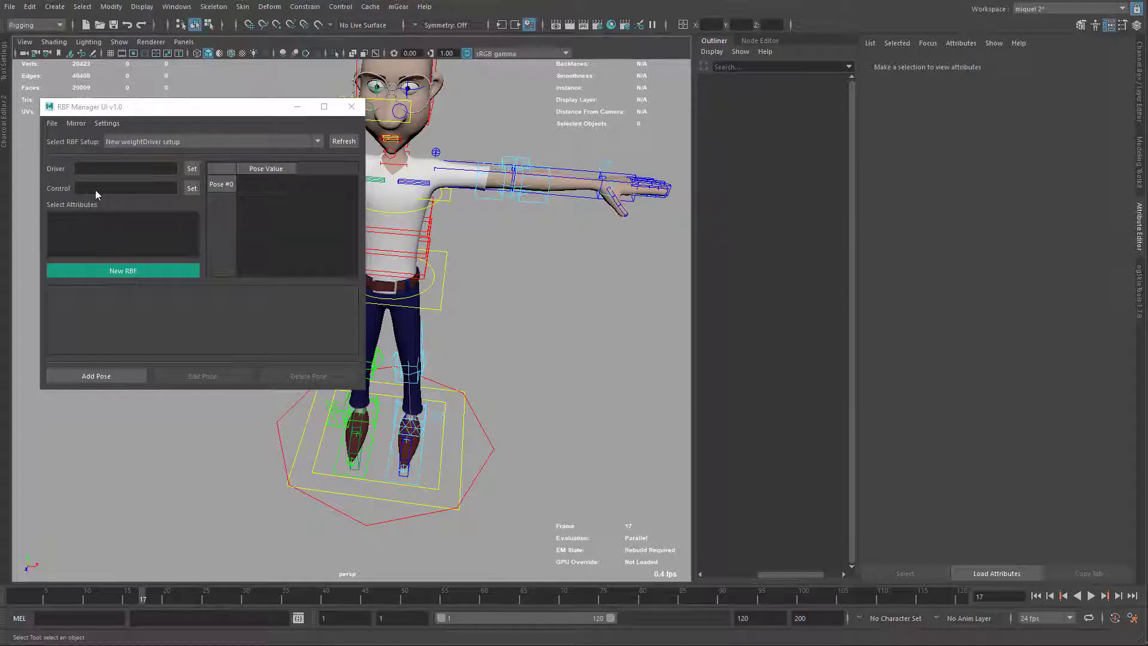
mouse_move(73, 176)
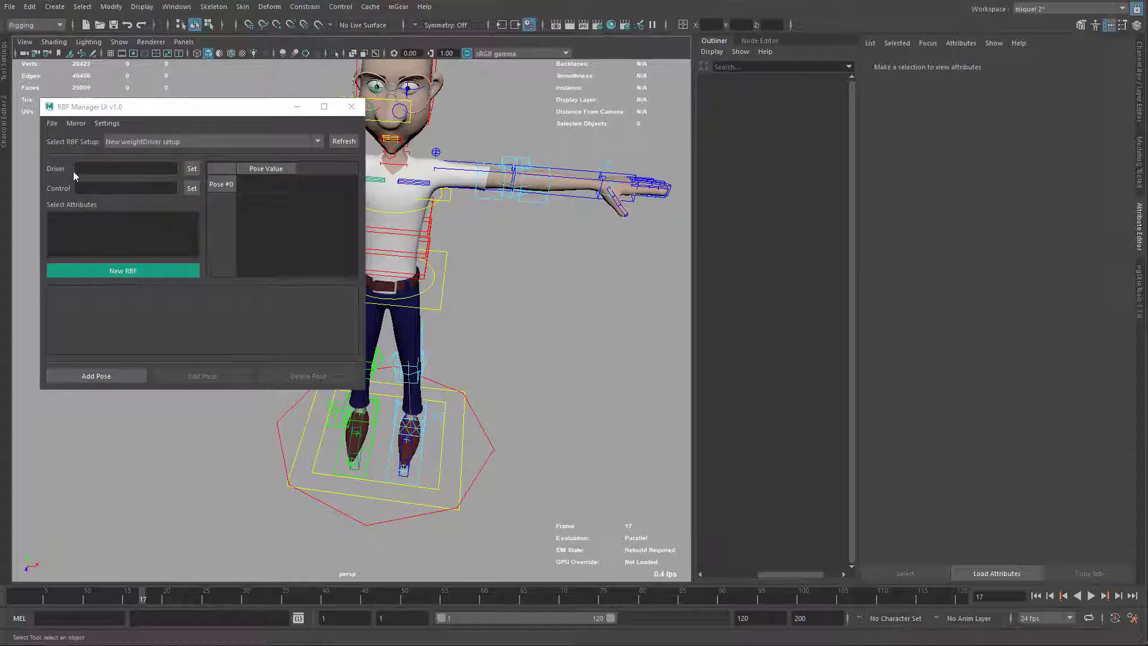
mouse_move(130, 176)
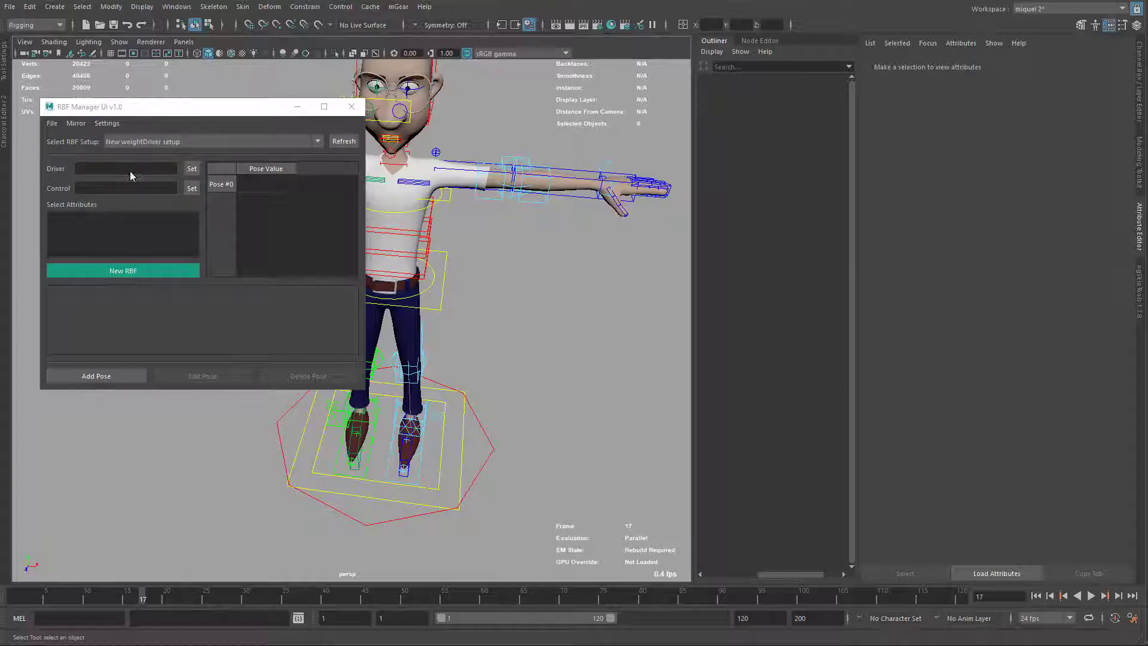
mouse_move(134, 239)
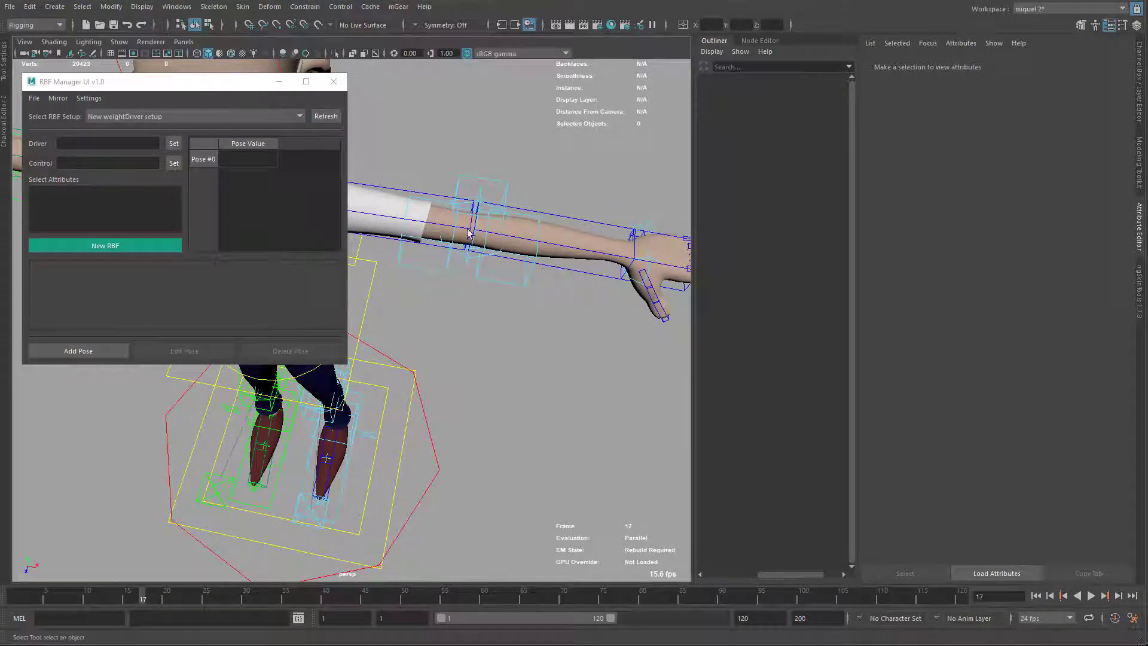
mouse_move(482, 134)
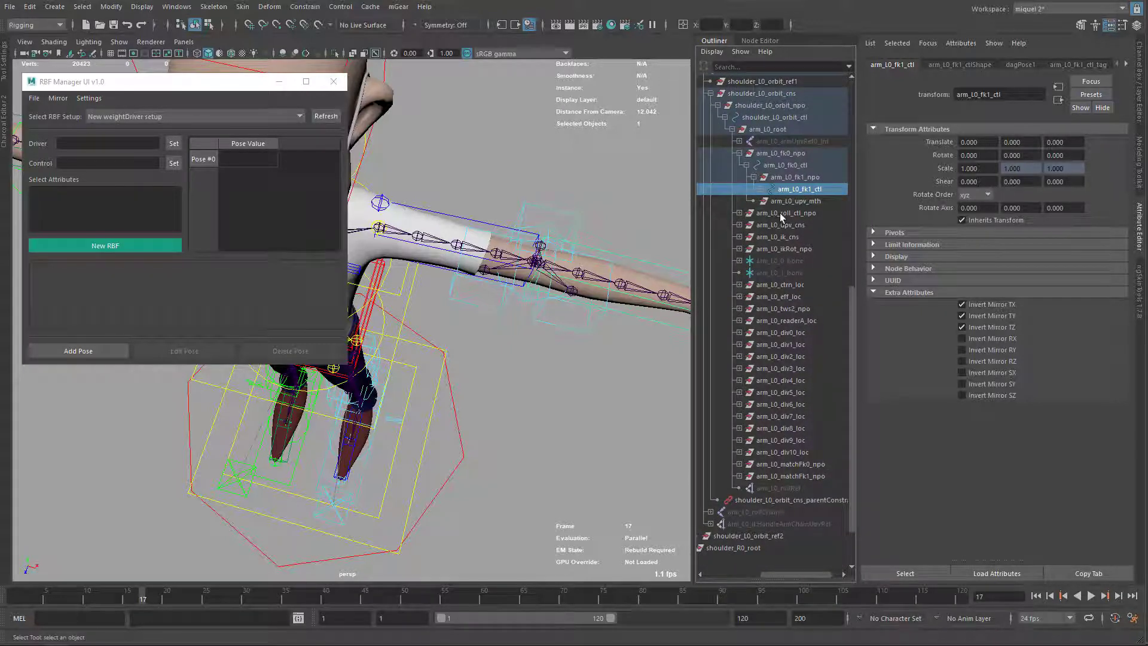
mouse_move(743, 326)
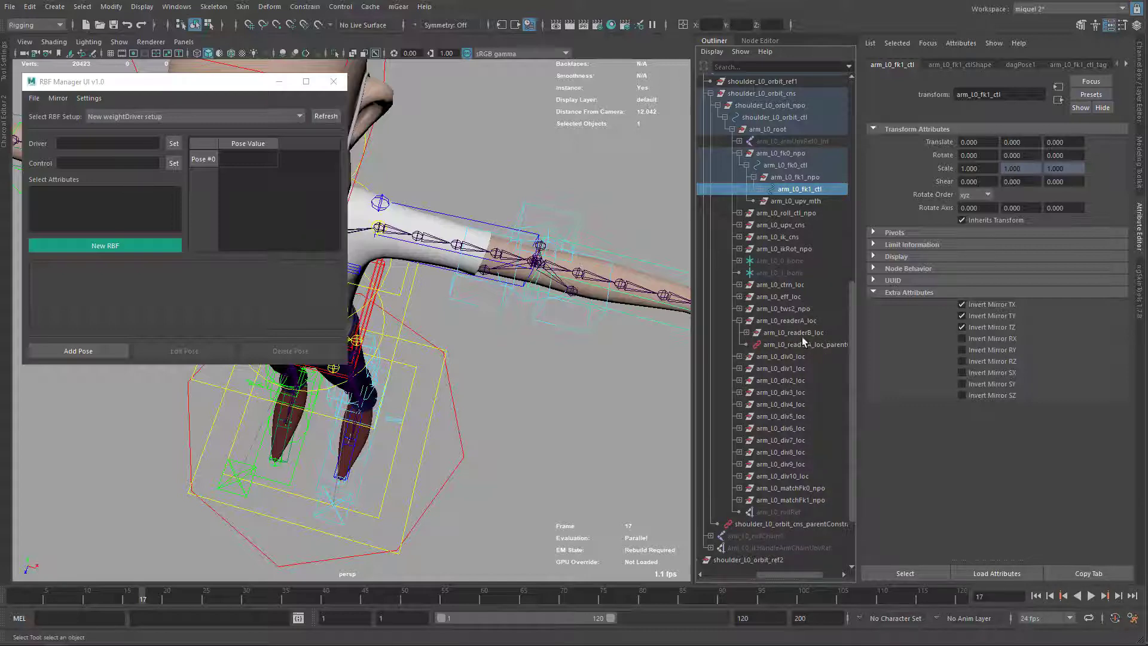
Select arm_L0_readerB_loc and load it as the RBF Manager driver.
left_click(786, 332)
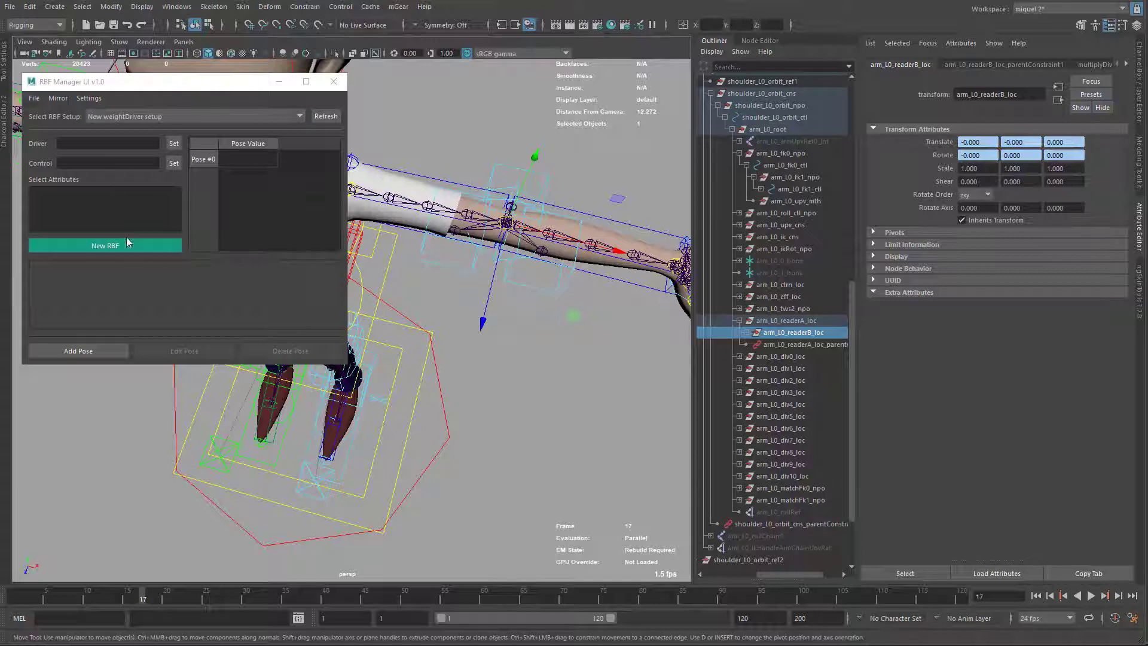
mouse_move(522, 317)
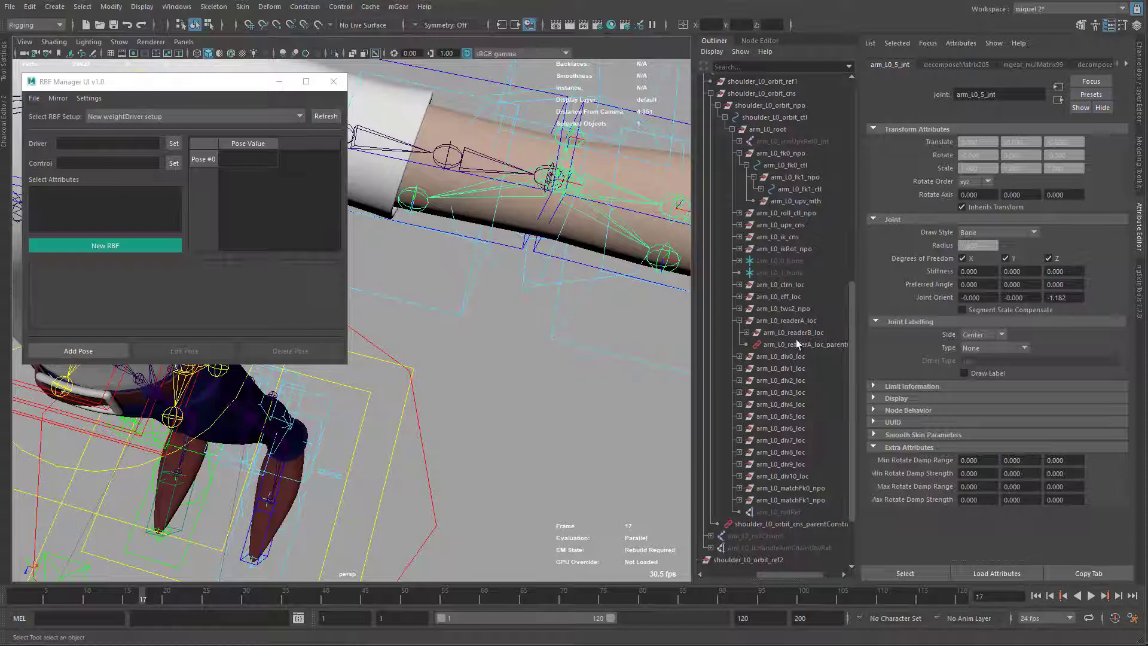
left_click(790, 332)
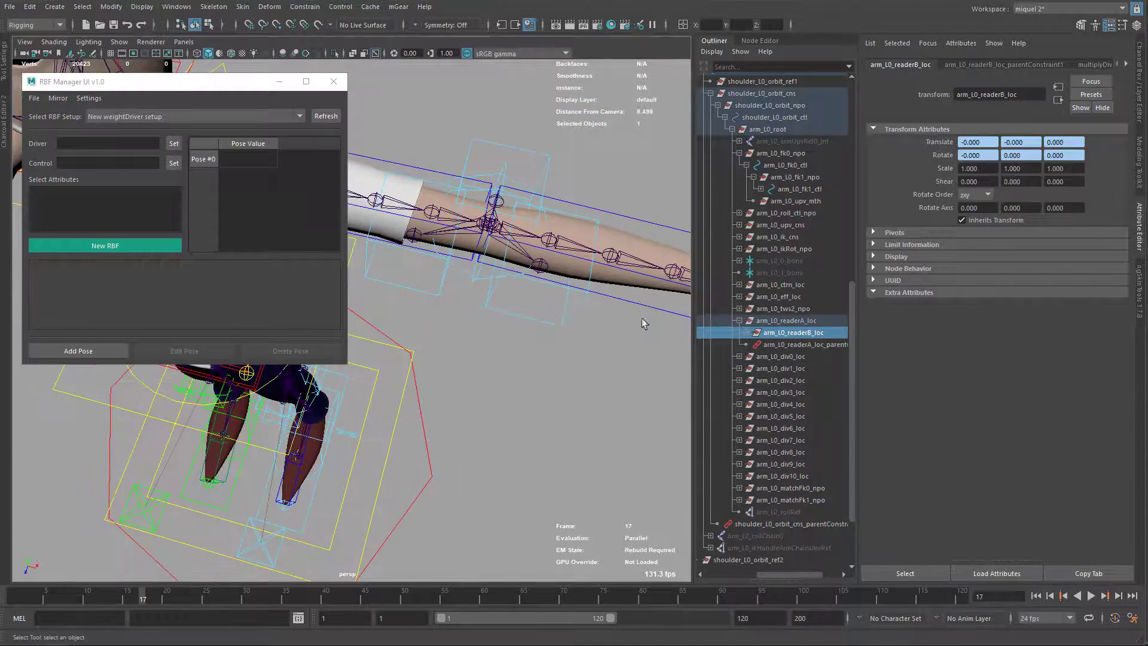
left_click(173, 143)
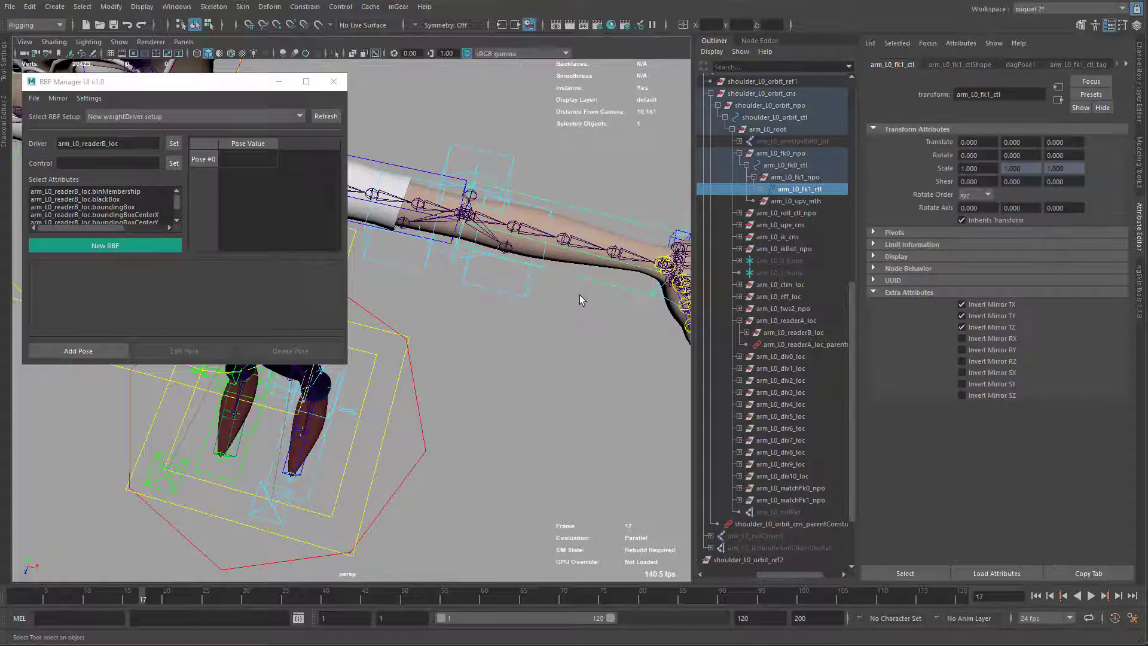
Set arm_L0_fk1_ctl as the control and choose driver attributes rotateX, rotateY, rotateZ.
left_click(173, 163)
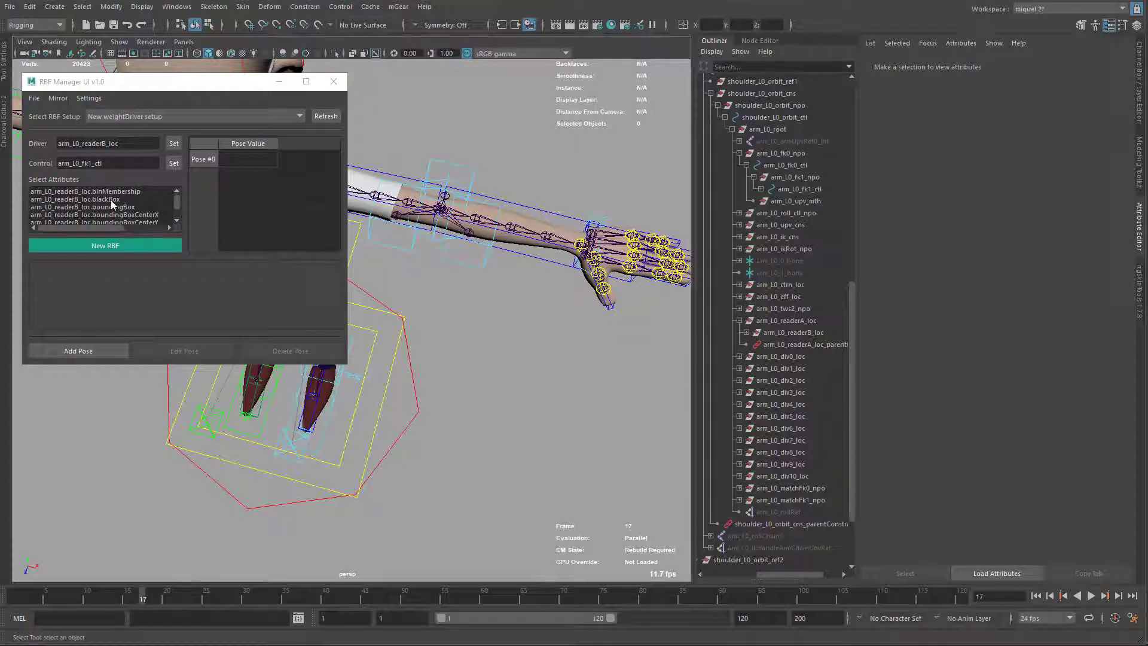
right_click(75, 198)
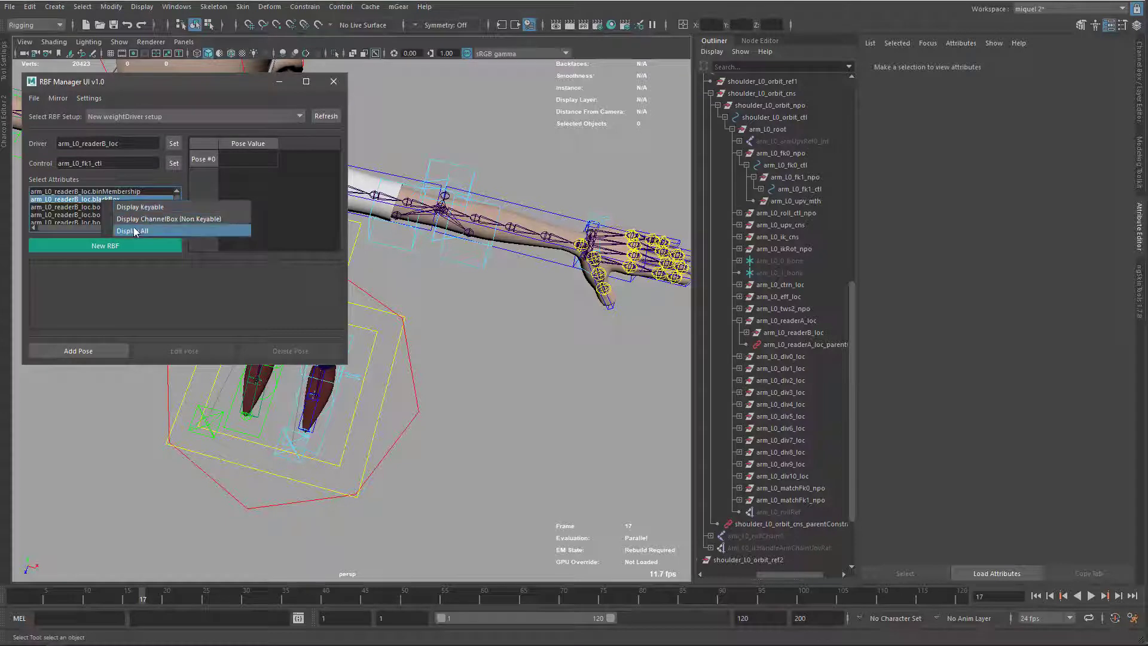
left_click(133, 231)
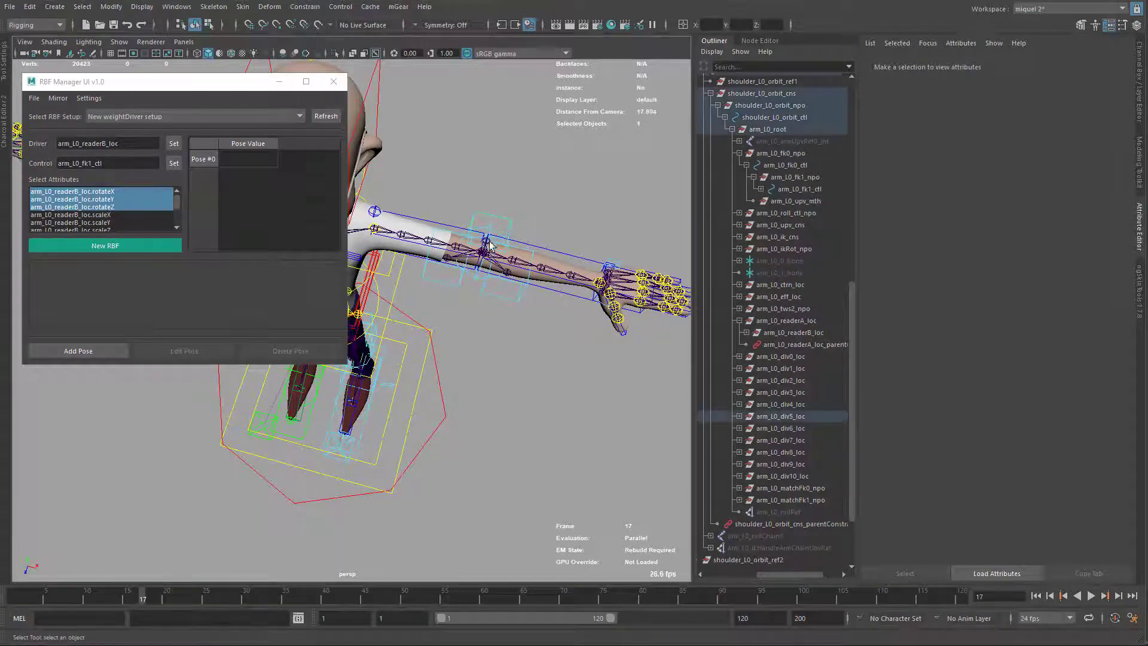
Select elbowHelper_L0_ctl and start a new RBF setup for it.
left_click(491, 242)
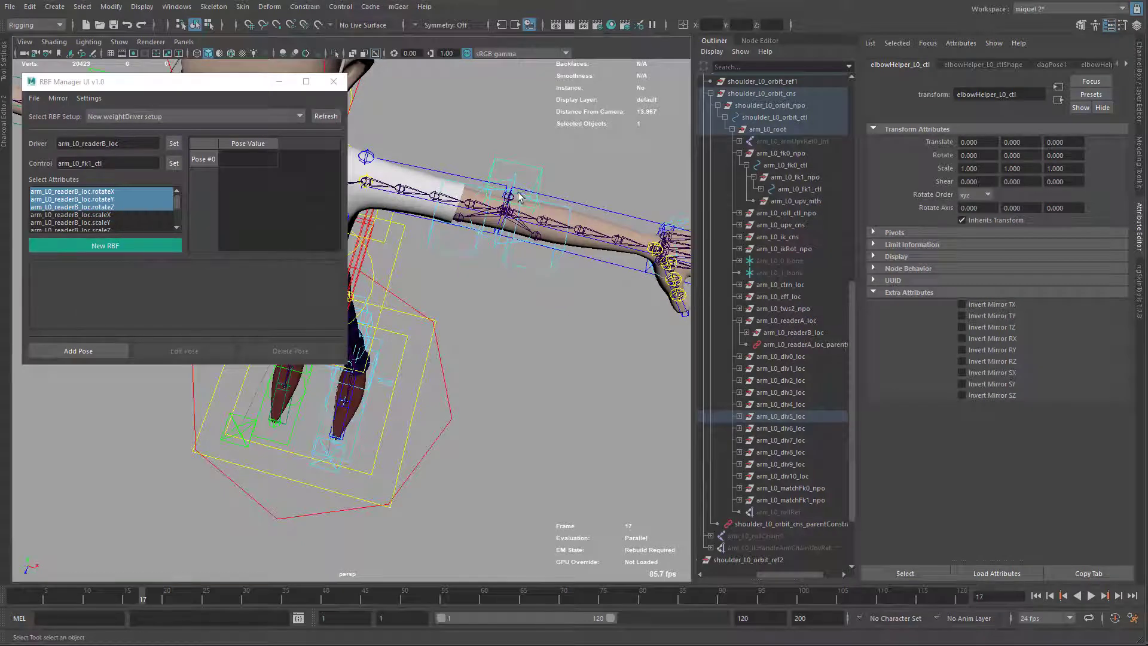
left_click(105, 245)
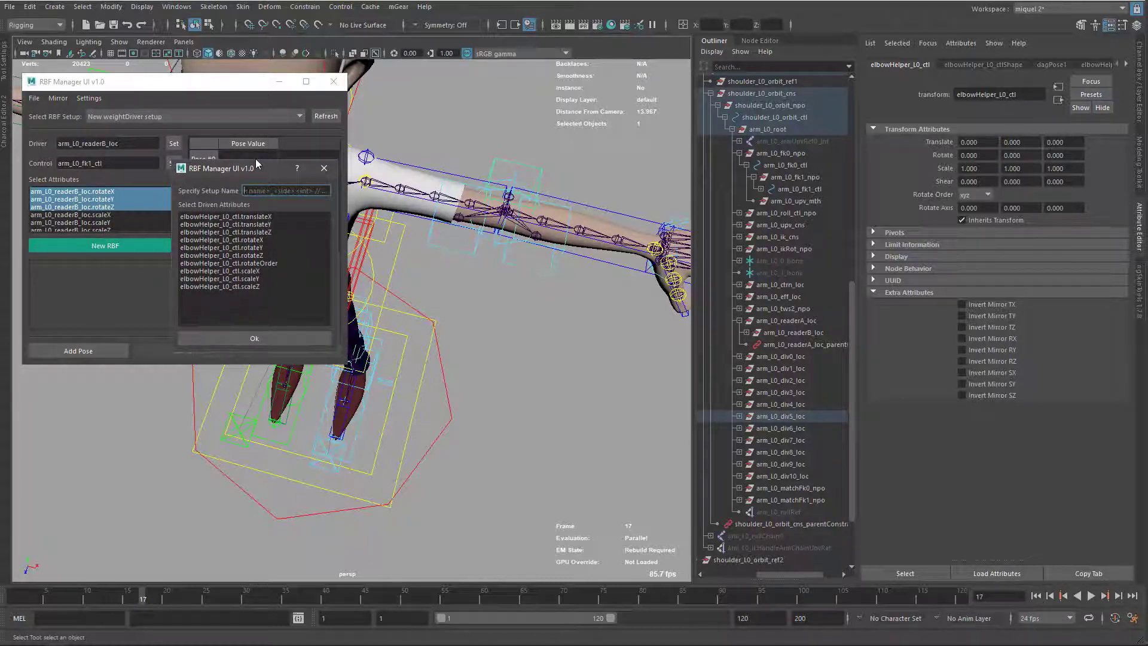
Create the 'elbow_L' setup with the L0 helper's translate and rotate attributes driven.
type("elbow_L")
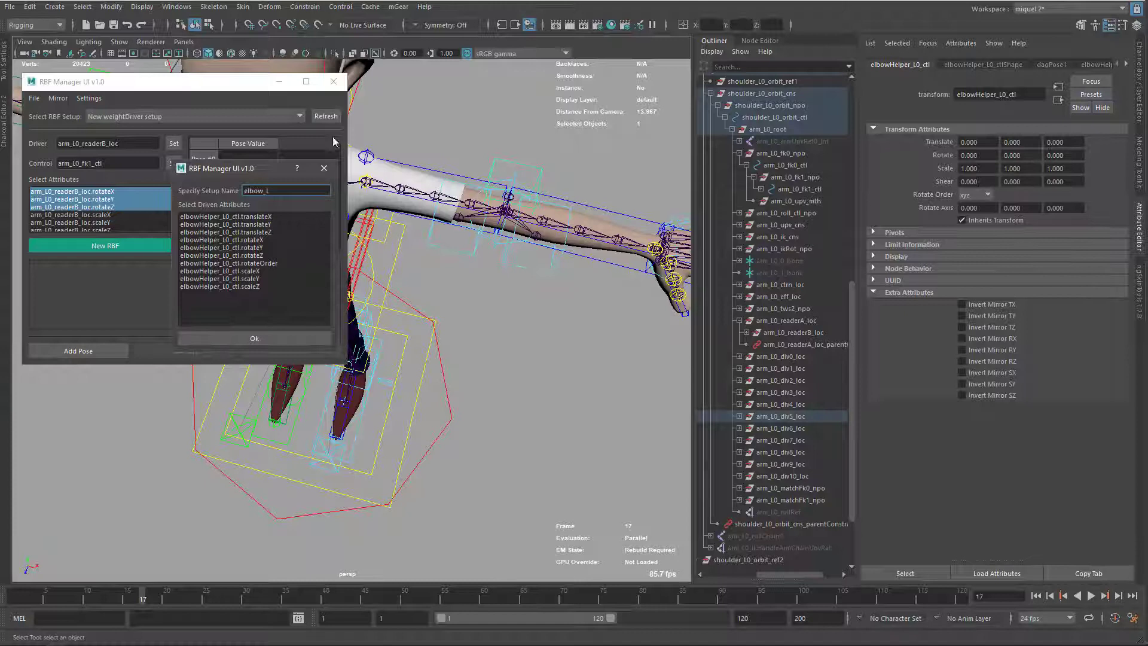
left_click(225, 215)
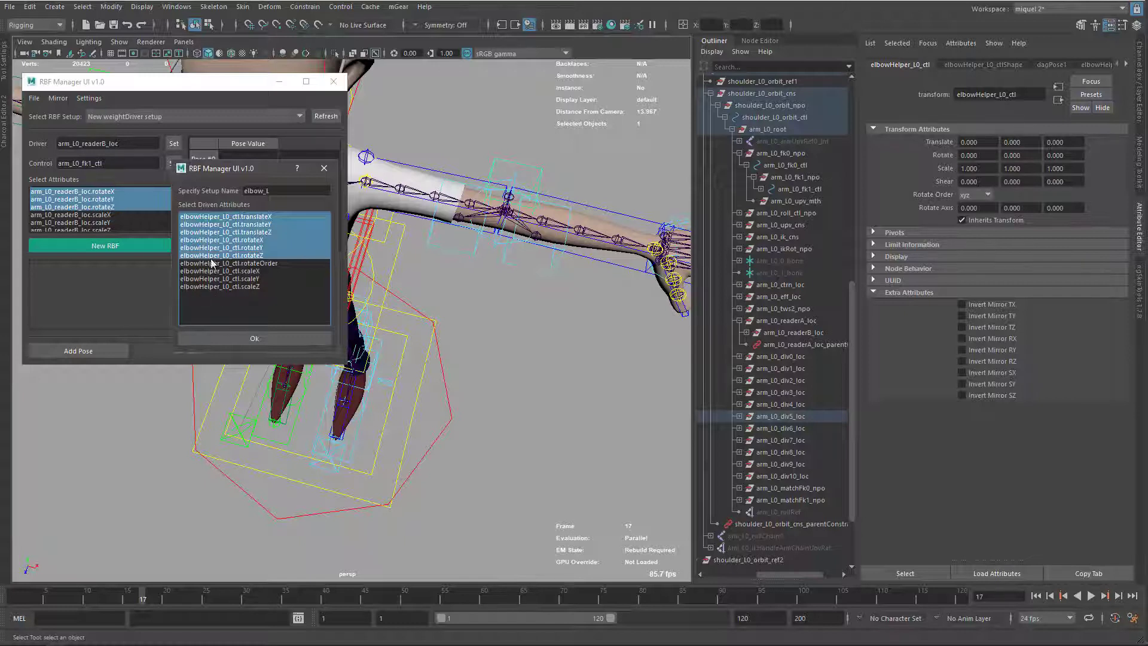
mouse_move(245, 266)
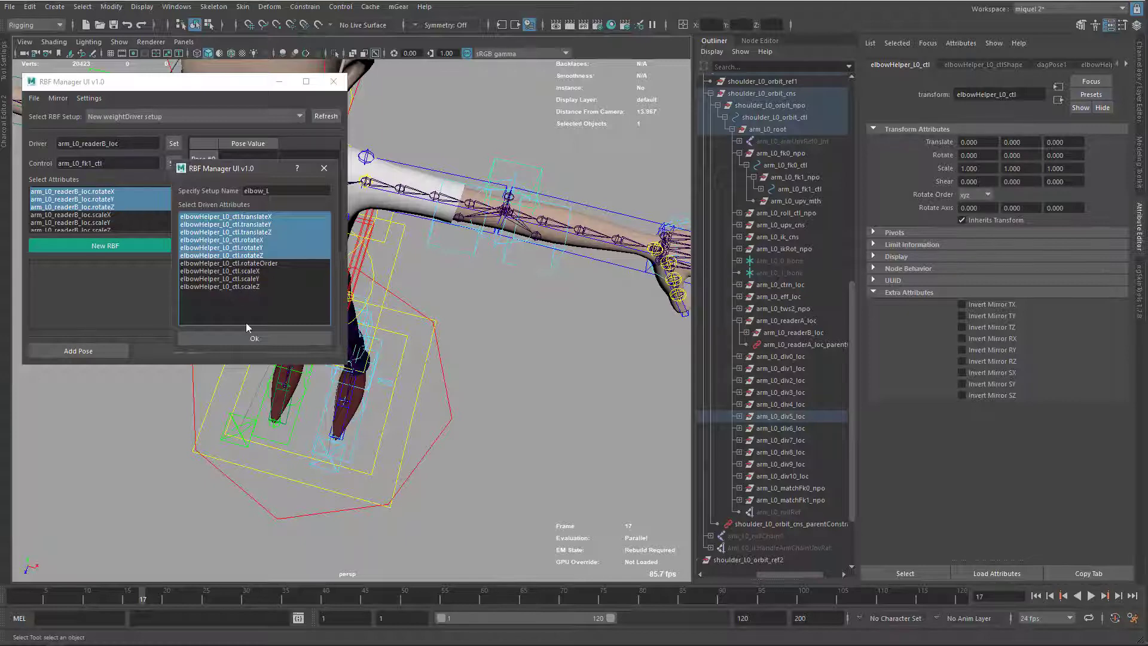
left_click(254, 338)
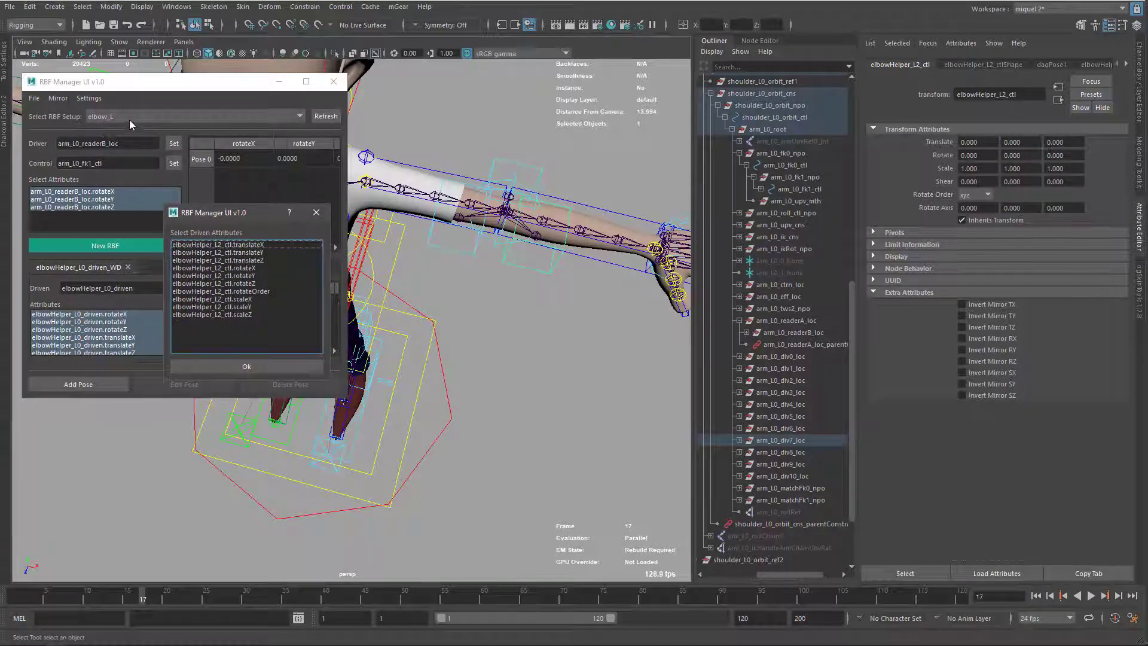
Add elbowHelper_L2_ctl and elbowHelper_L1_ctl as driven nodes with translate and rotate.
left_click(218, 244)
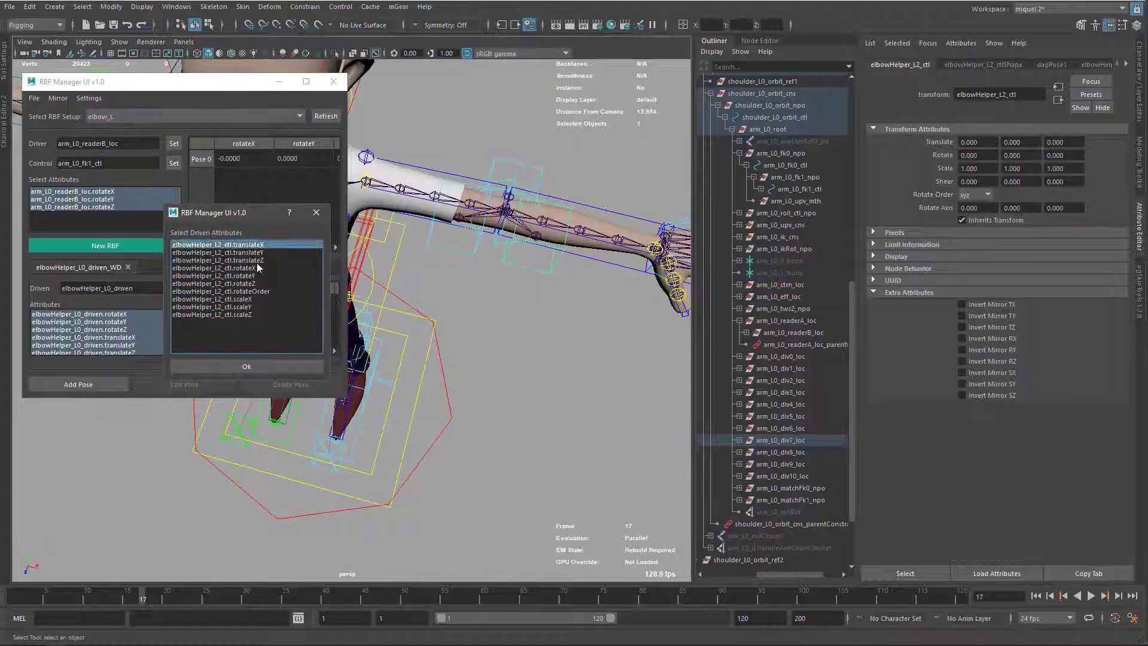
left_click(227, 263)
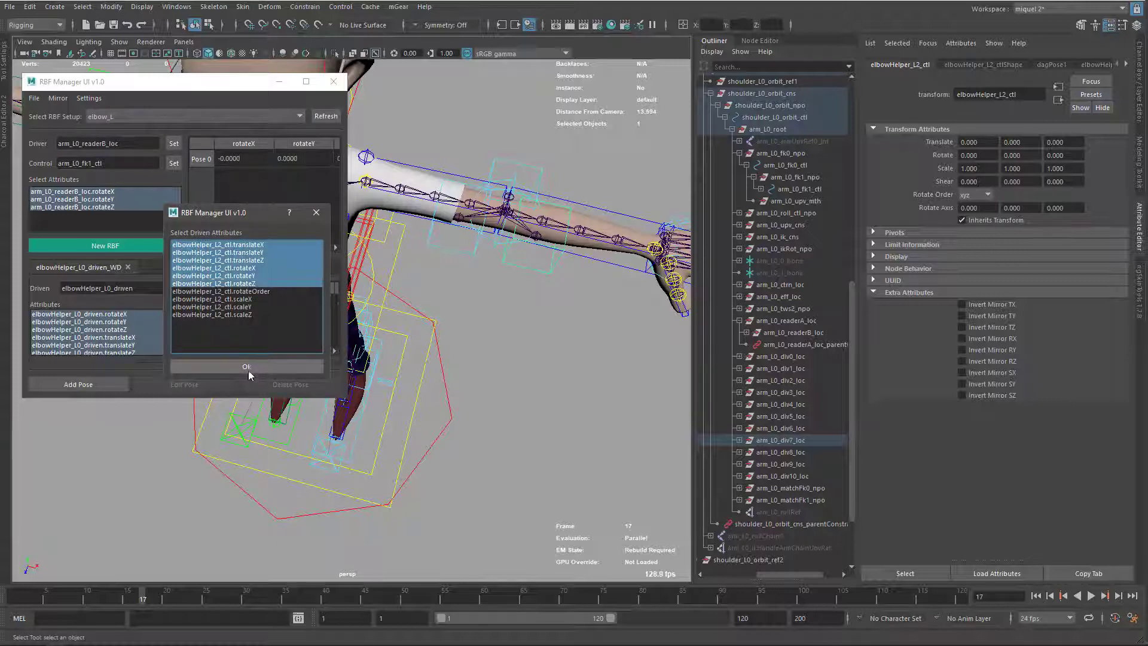
left_click(247, 366)
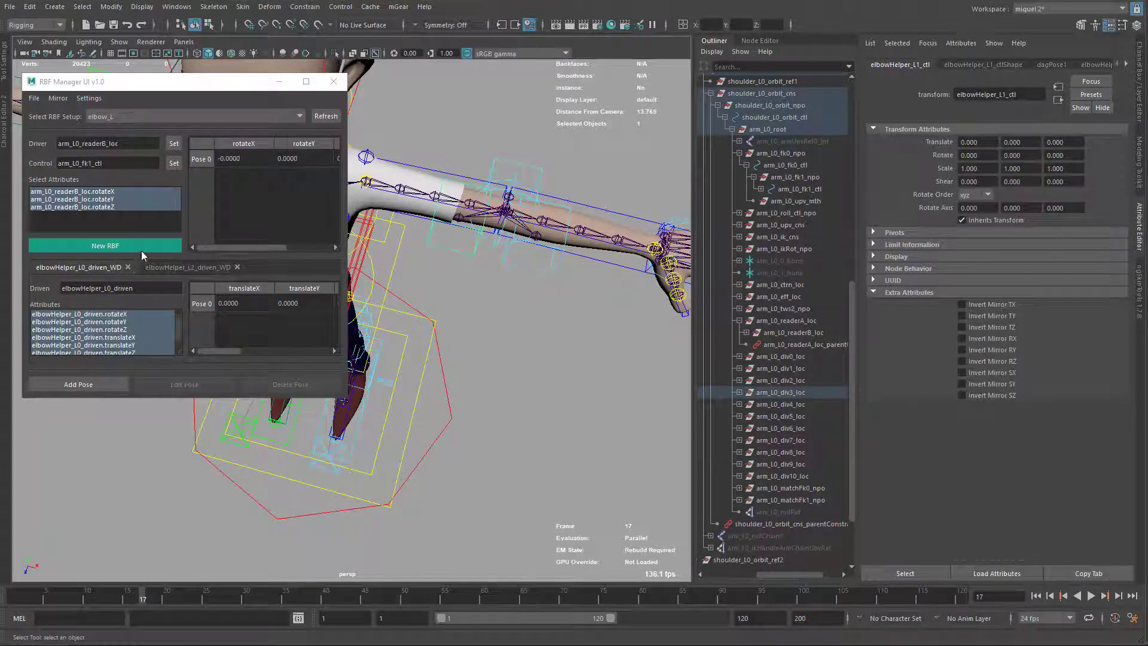
left_click(104, 245)
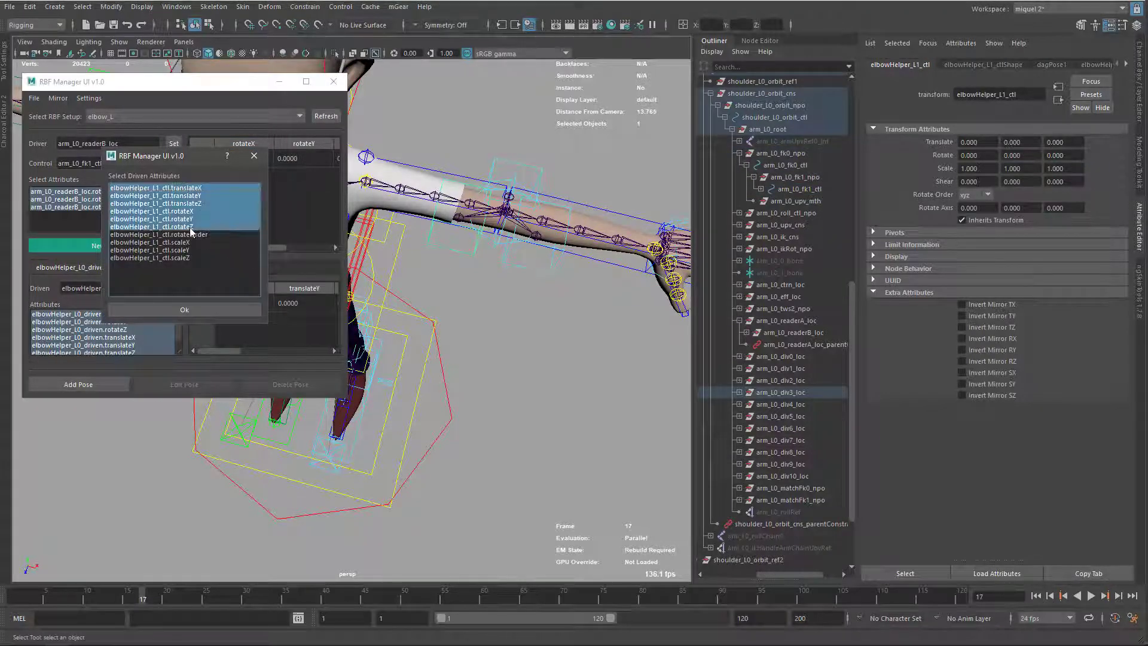
left_click(185, 309)
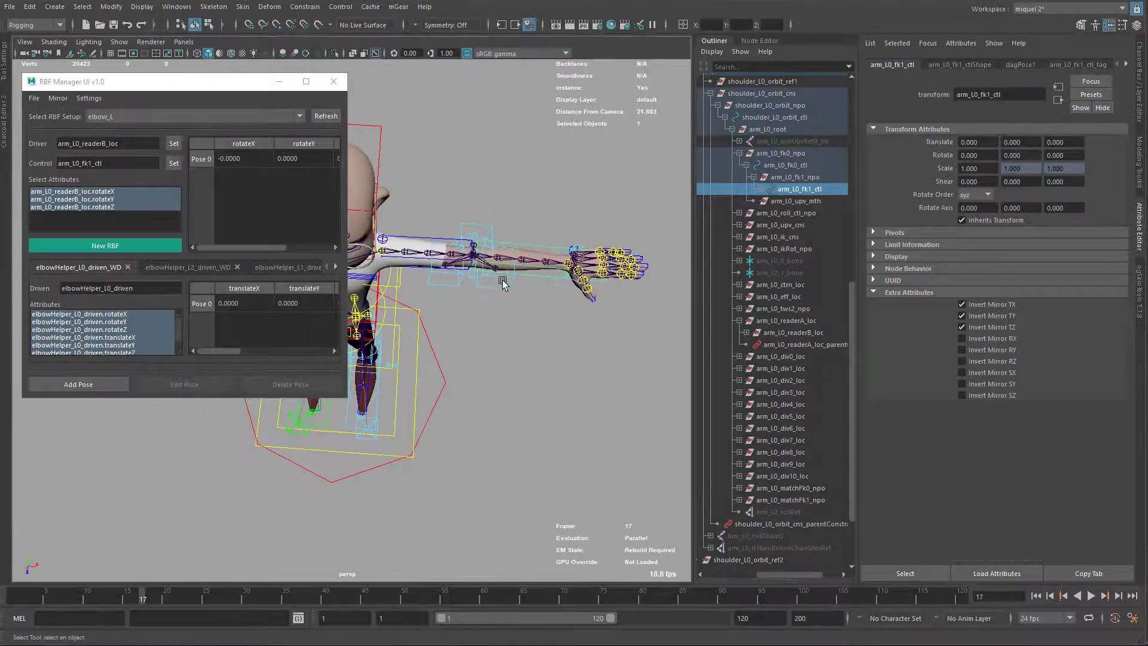
Bend the left elbow to about -86° rotateY, adjust the helper, and add the pose.
left_click_drag(502, 282, 443, 396)
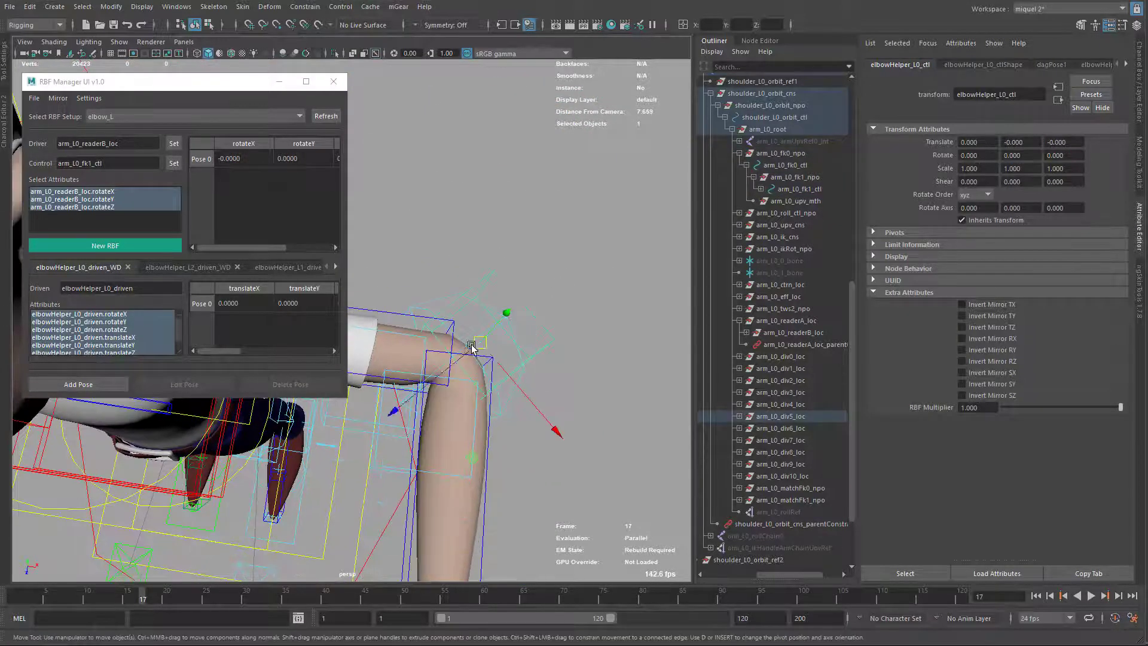
left_click_drag(472, 346, 451, 366)
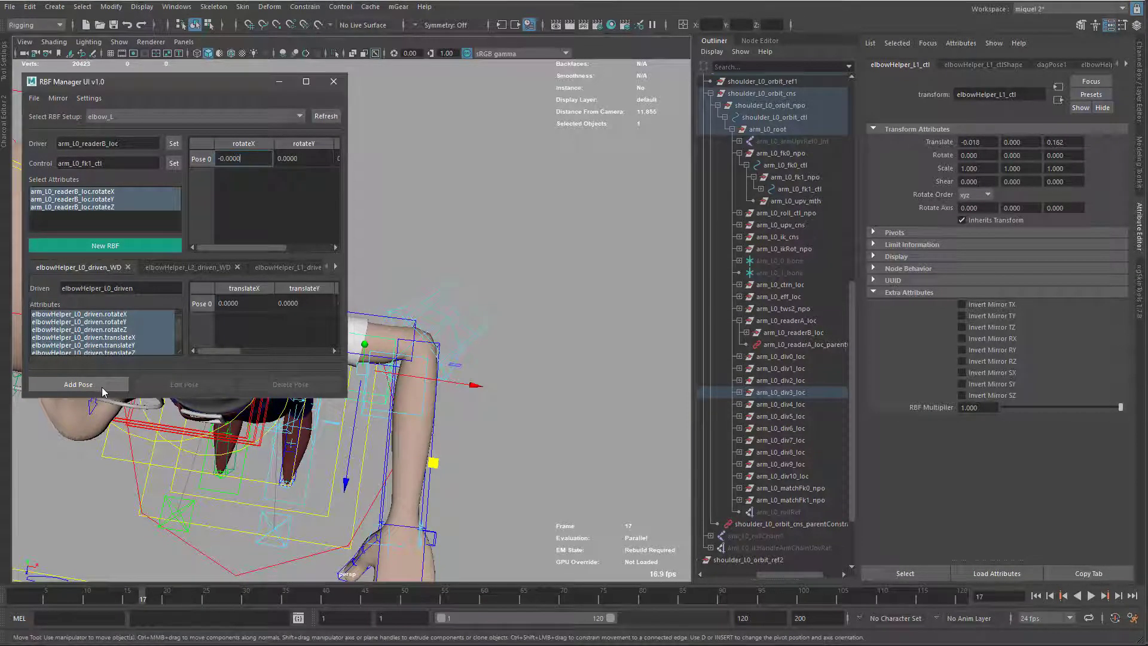
left_click(78, 383)
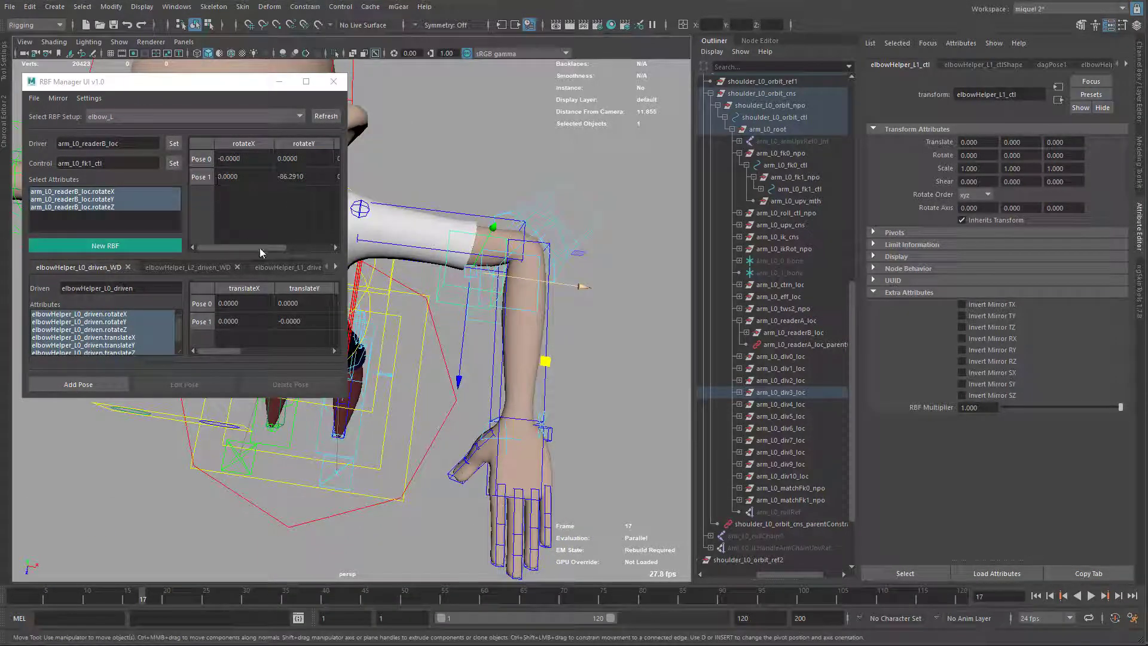
Select Pose 1 and push elbowHelper_L0_ctl out to translateX 0.1449.
left_click(190, 267)
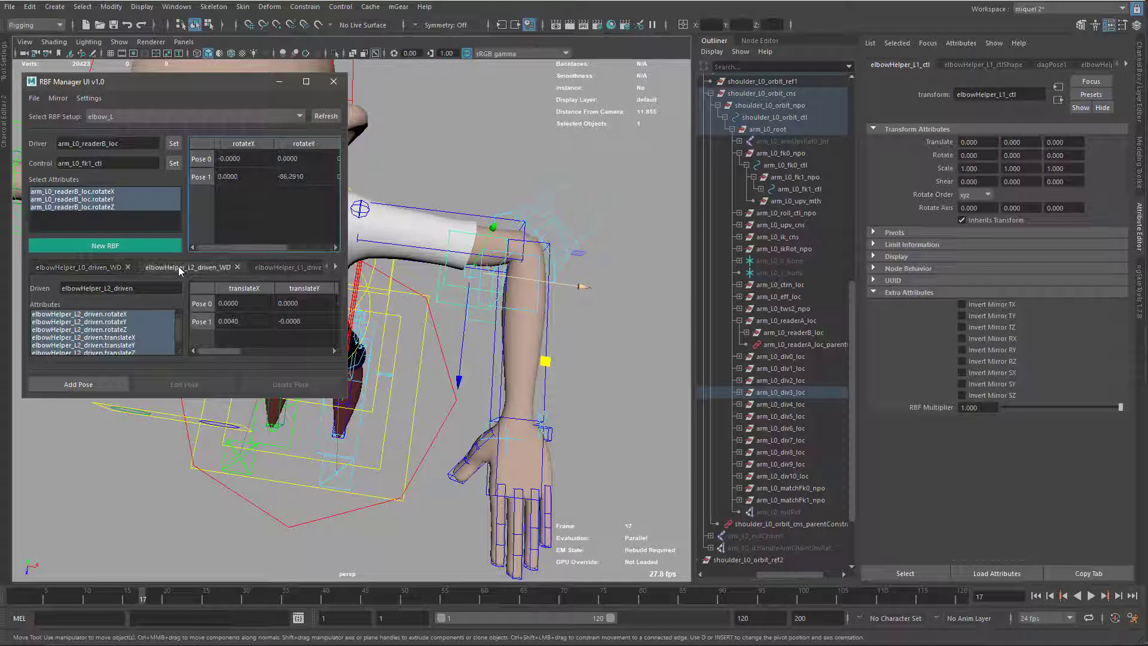
left_click(288, 266)
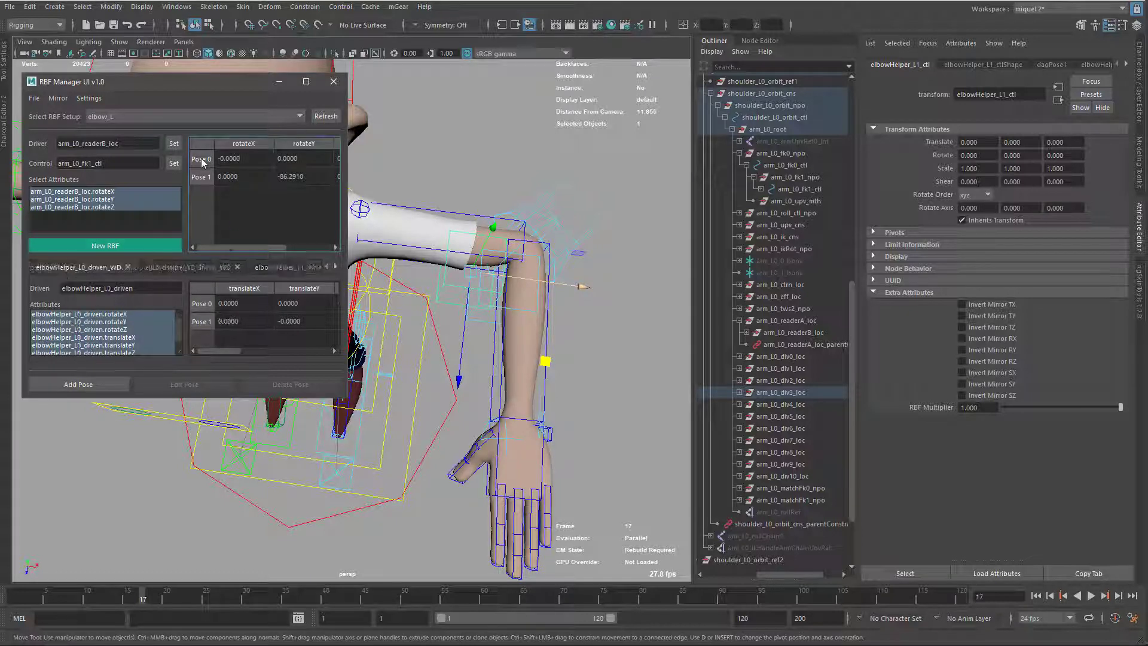
left_click(201, 158)
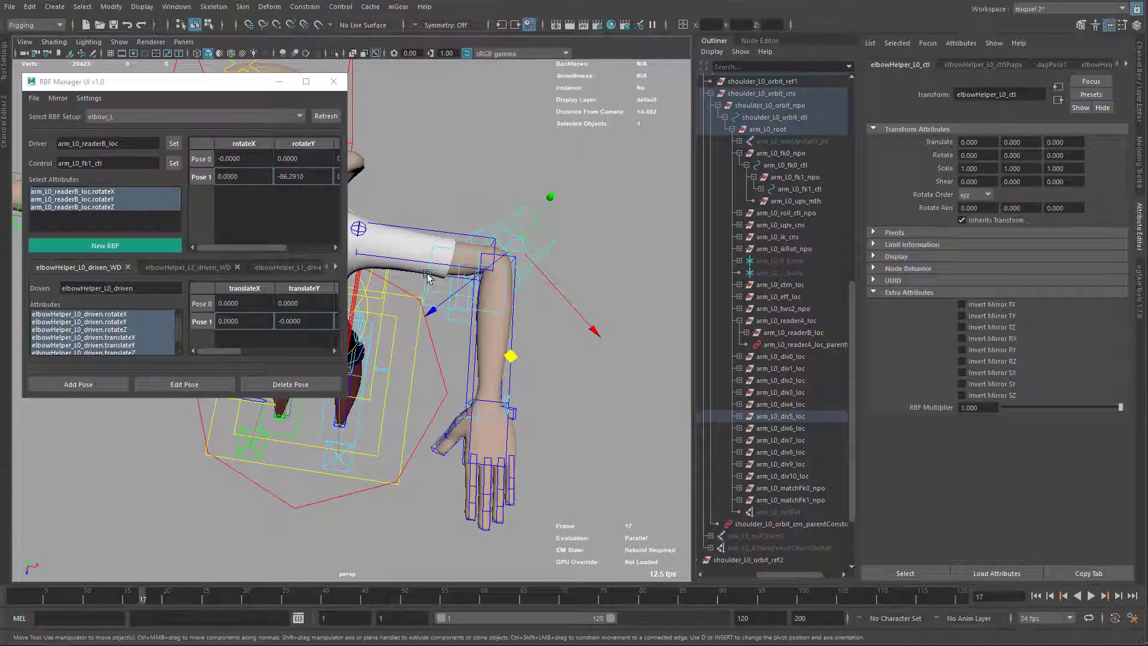
left_click_drag(510, 357, 518, 360)
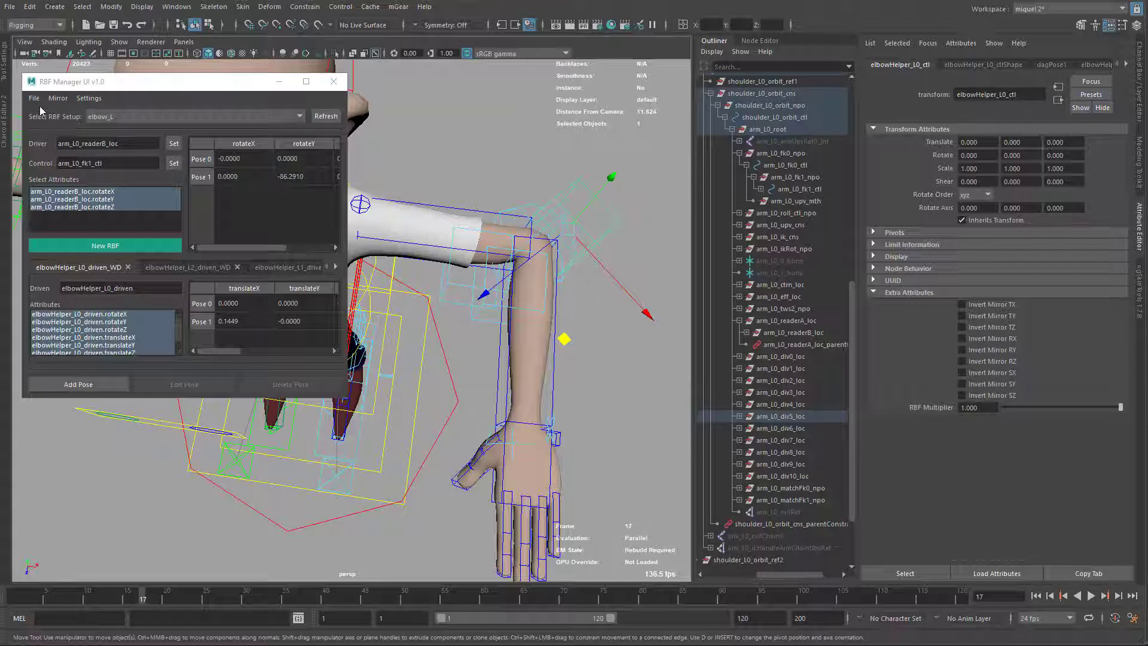
left_click(33, 98)
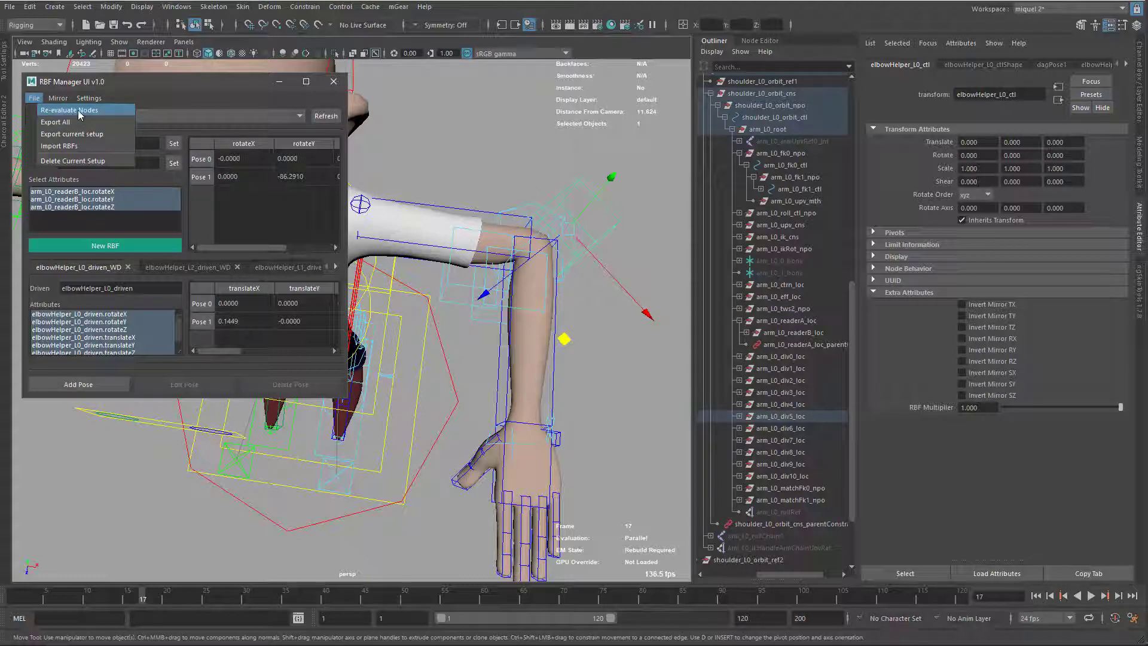
mouse_move(446, 170)
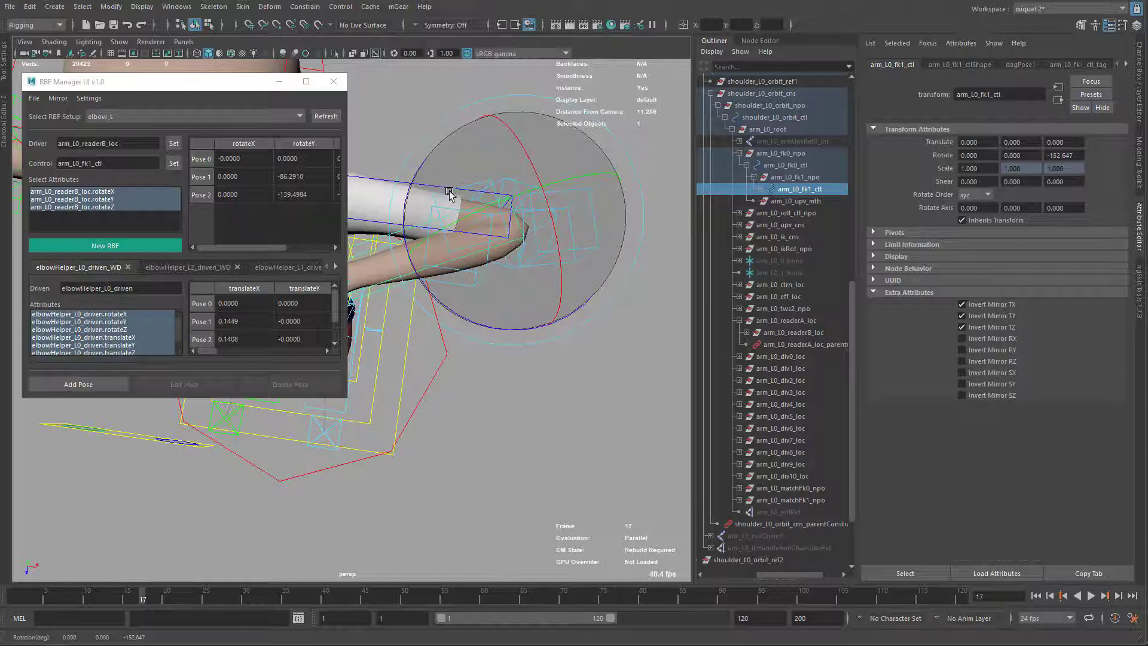
Bend the forearm further, reposition elbowHelper_L1_ctl, and record the pose.
left_click_drag(450, 192, 473, 285)
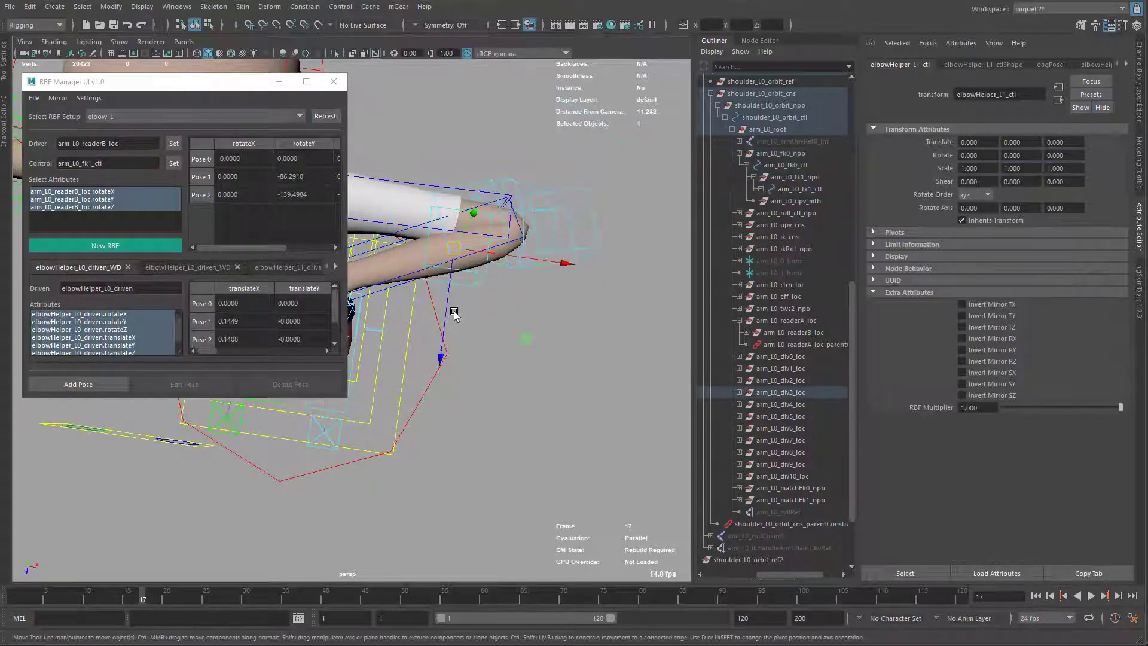
left_click_drag(454, 311, 449, 296)
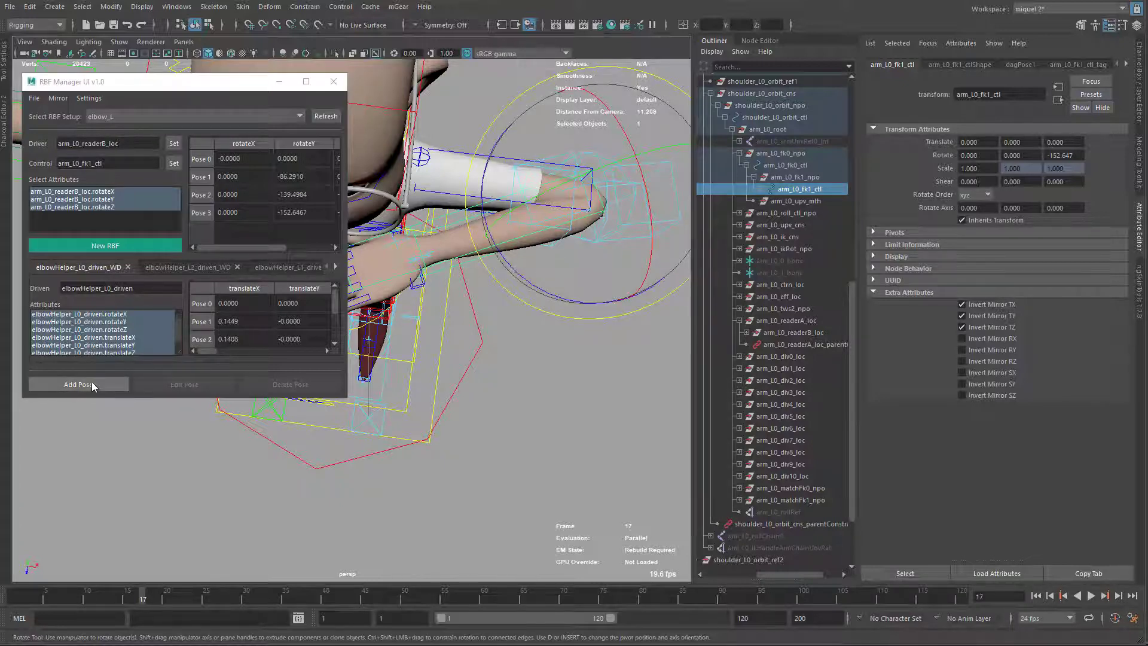
left_click(78, 384)
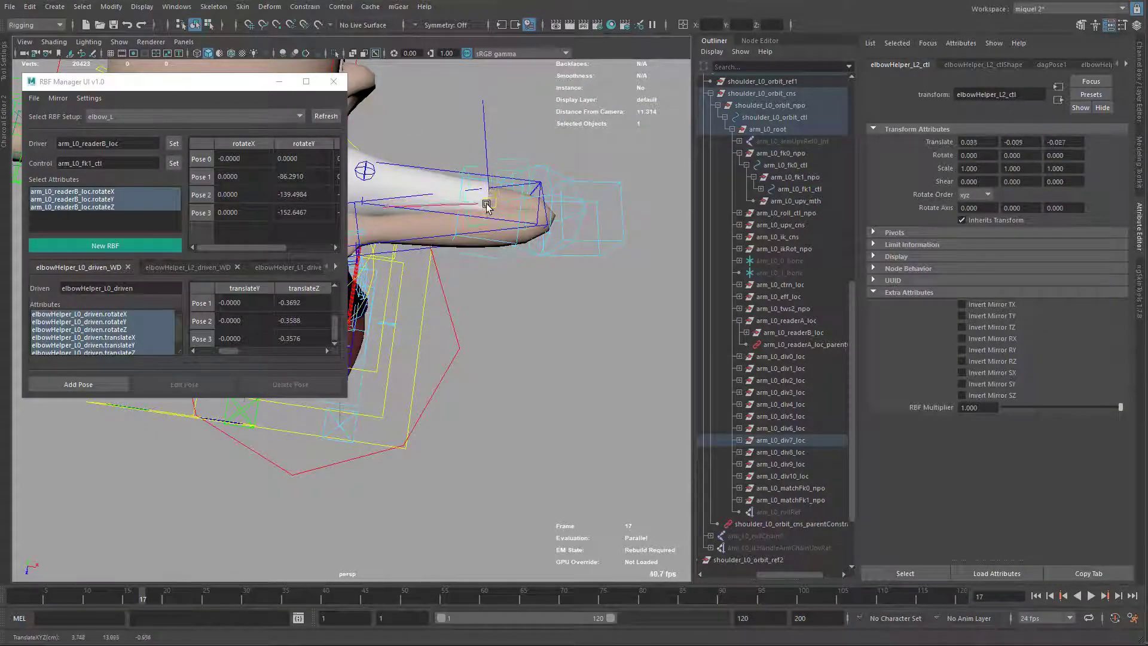
Reposition the L2 and L1 elbow helpers, then straighten the forearm to test interpolation.
left_click_drag(487, 205, 490, 153)
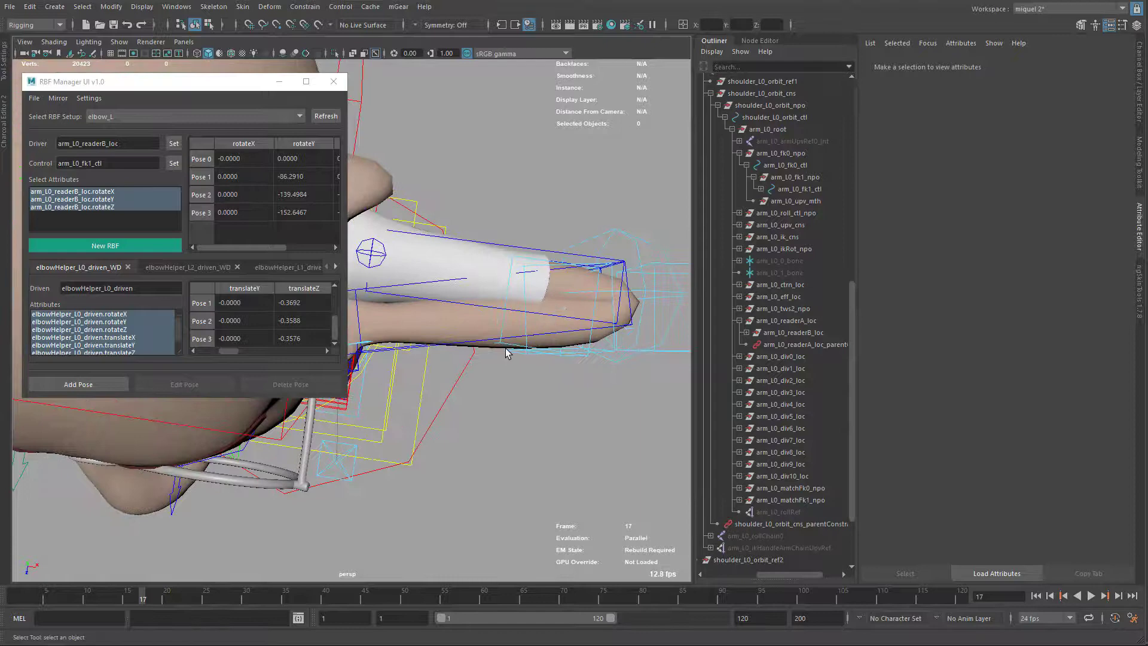
left_click(535, 350)
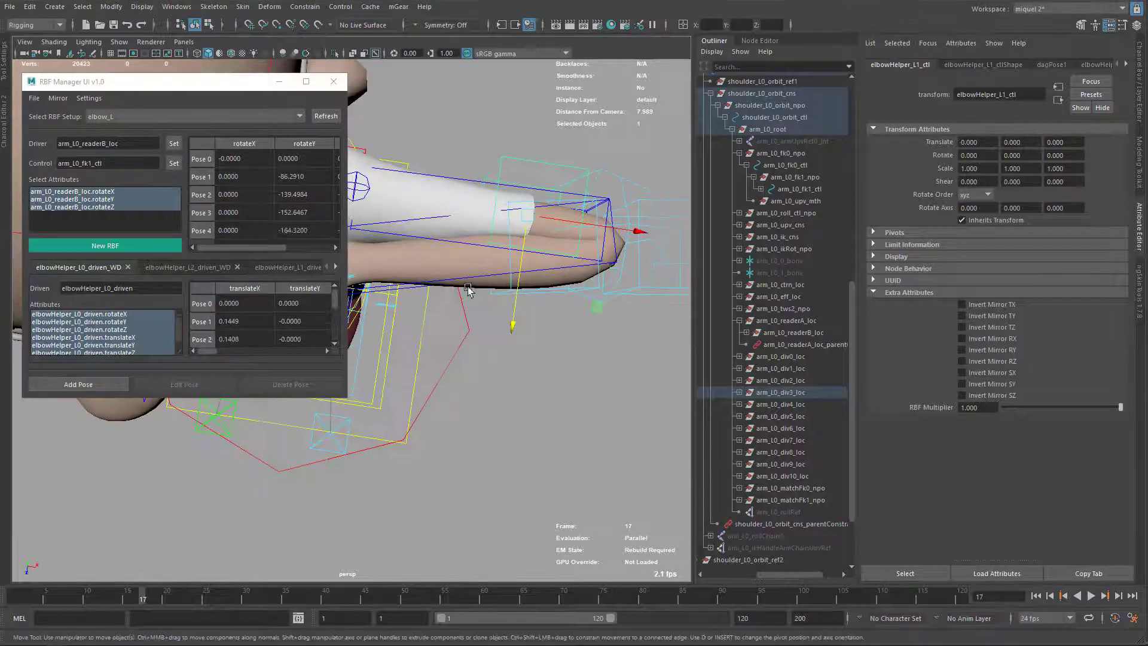
left_click_drag(469, 289, 538, 326)
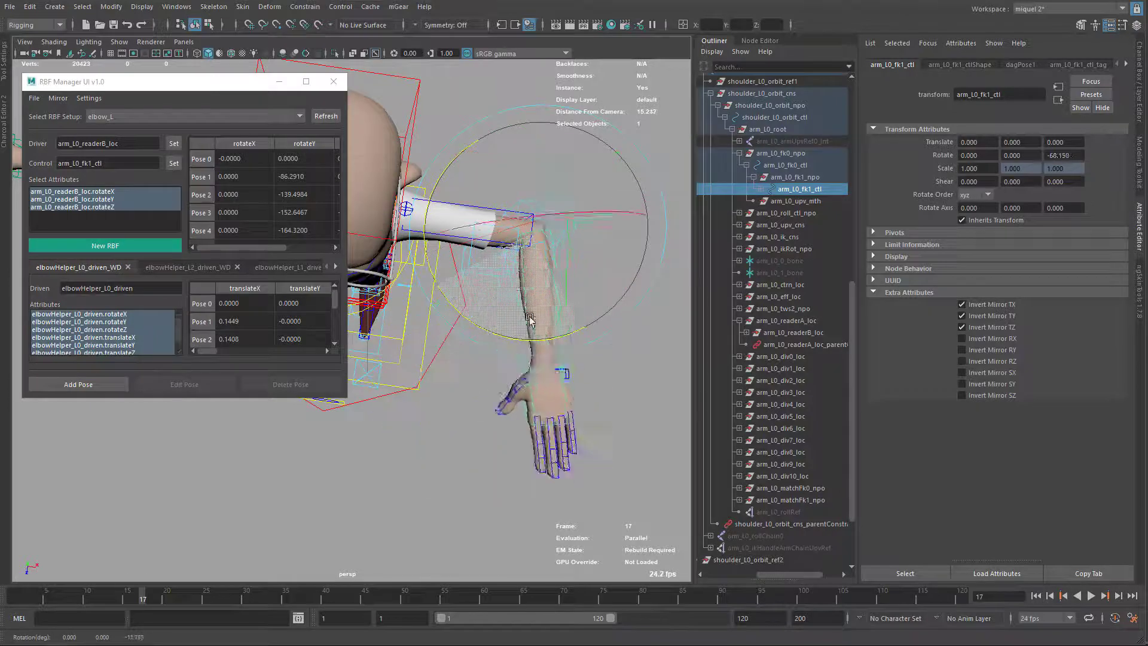
left_click_drag(531, 322, 586, 319)
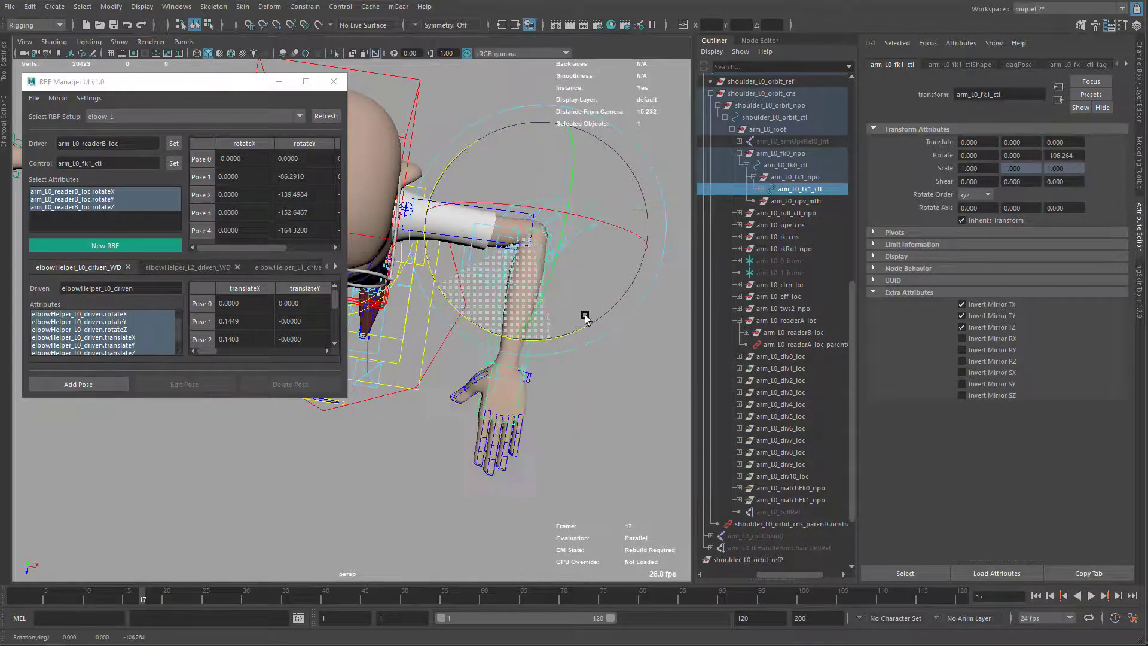
left_click_drag(586, 319, 542, 264)
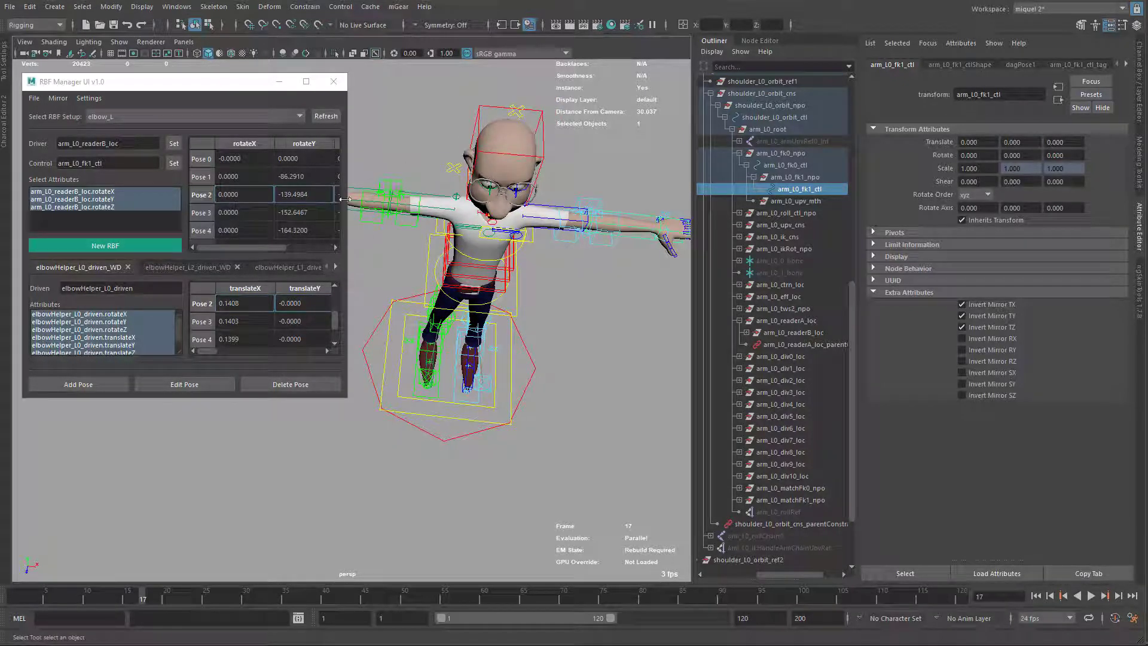
Mirror the elbow_L setup into elbow_R from the RBF Manager's Mirror menu.
left_click(58, 98)
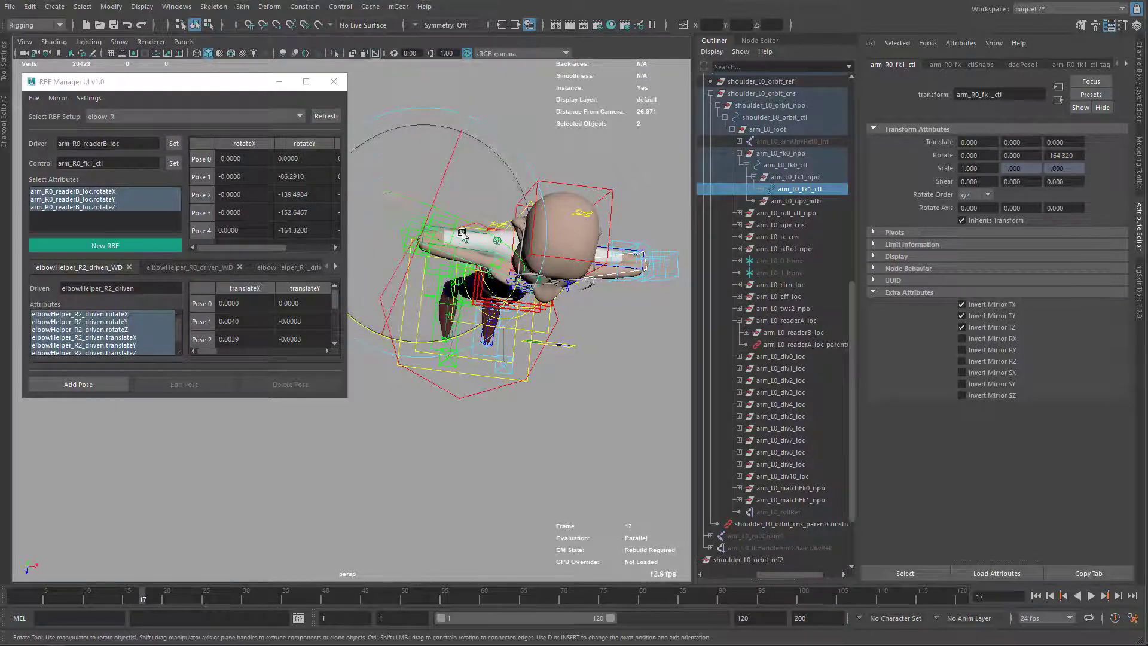
Request deletion of the current elbow_R RBF setup and its nodes.
left_click(58, 98)
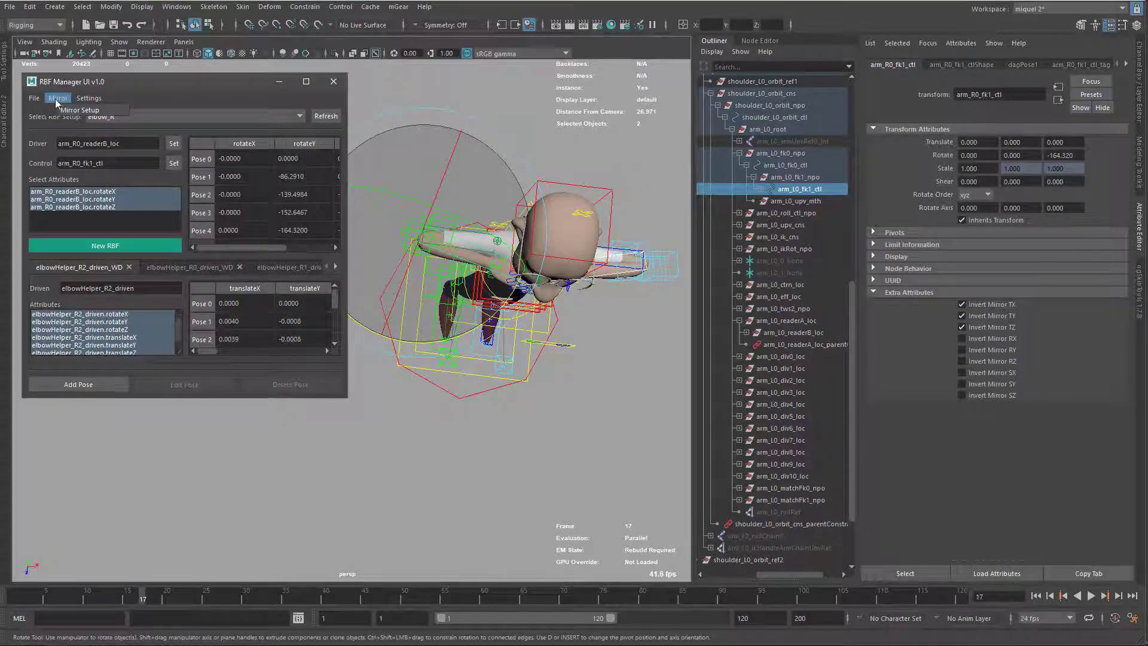
left_click(33, 97)
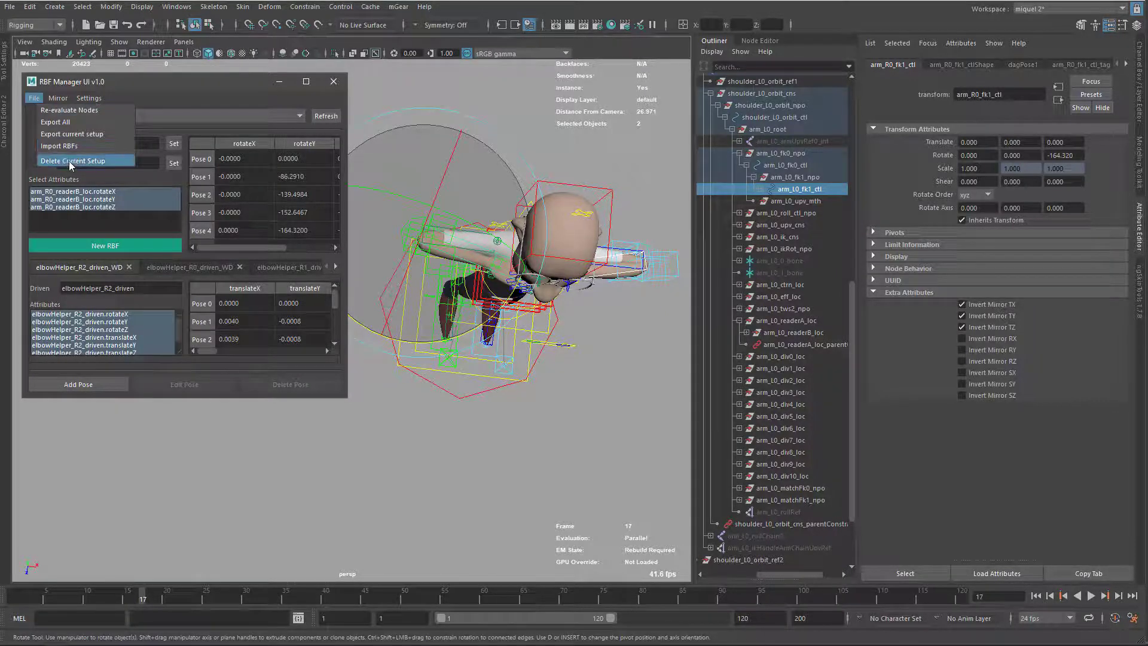
left_click(72, 160)
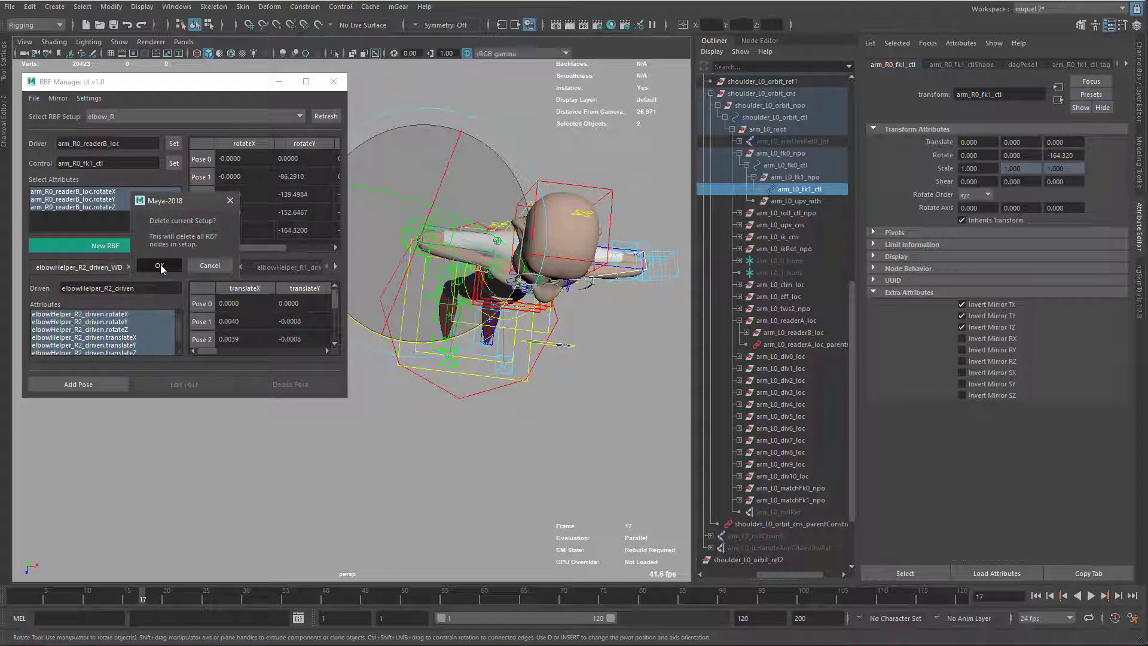
Load the elbow_L setup and bend arm_L0_fk1_ctl to test the elbow helpers.
left_click(159, 265)
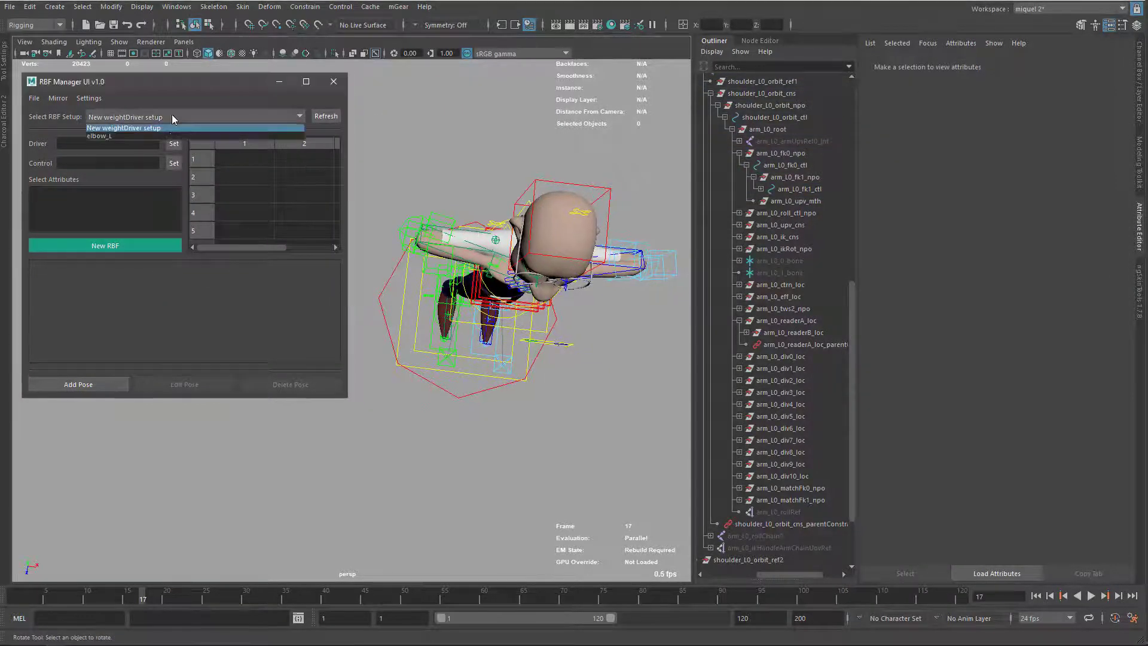
left_click(99, 136)
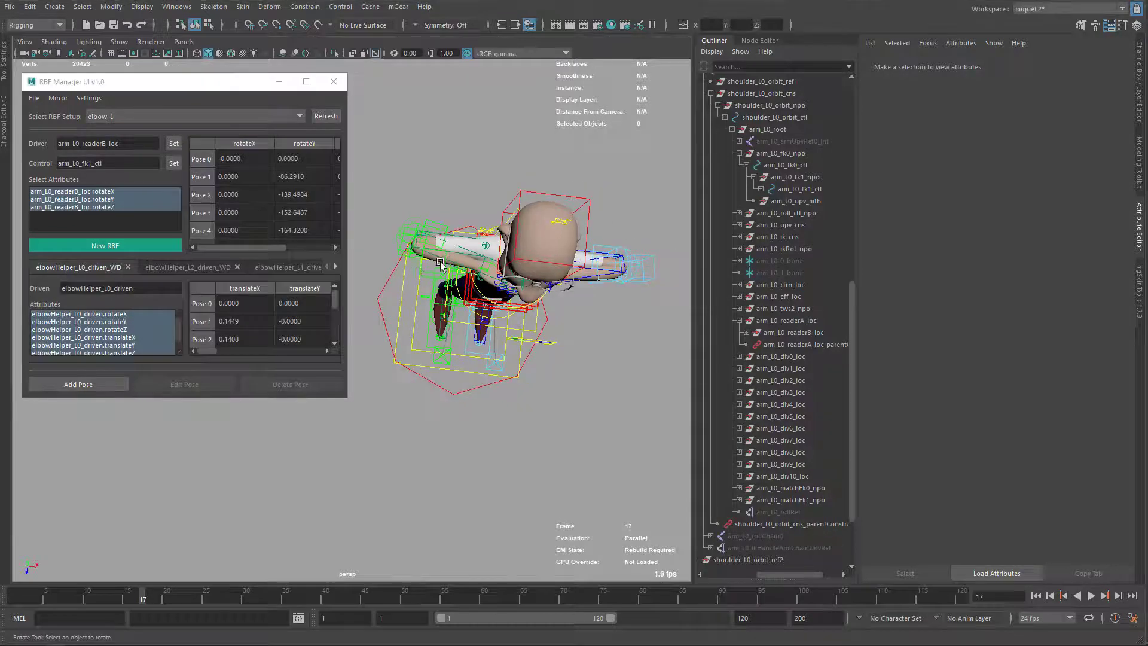
left_click(538, 277)
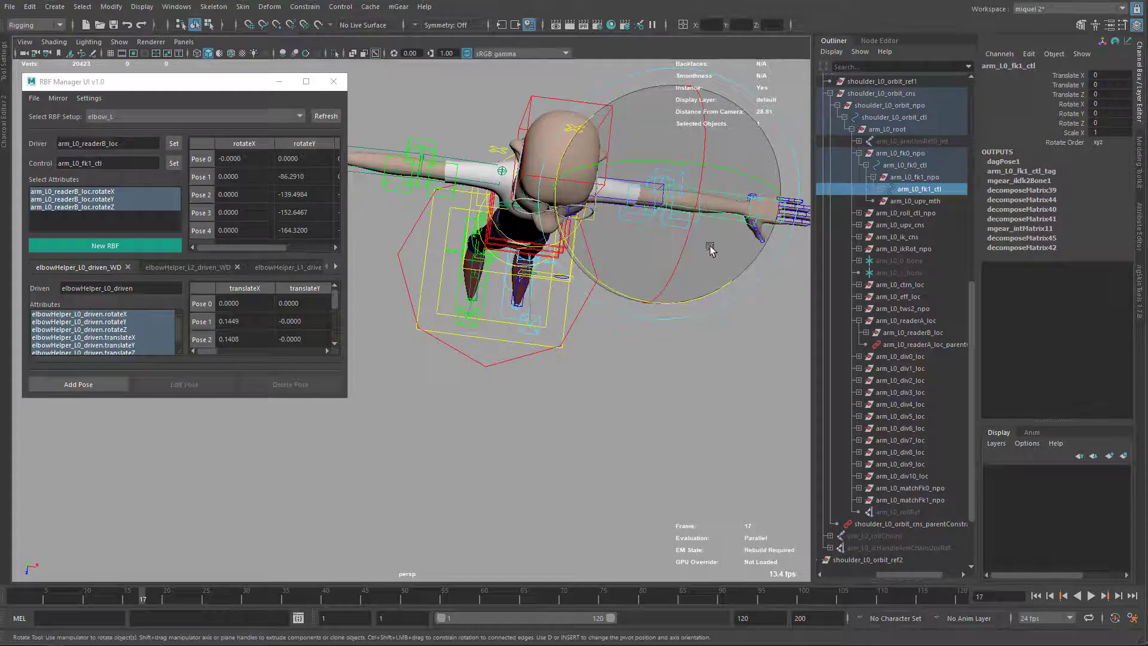
left_click_drag(710, 249, 557, 320)
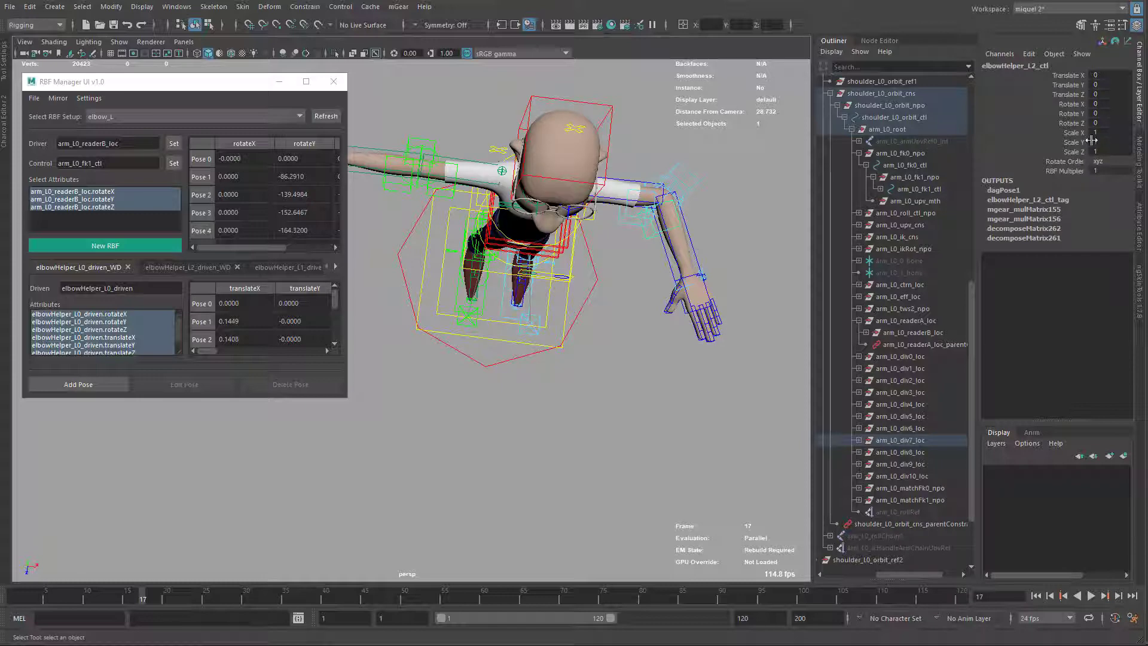
left_click(642, 225)
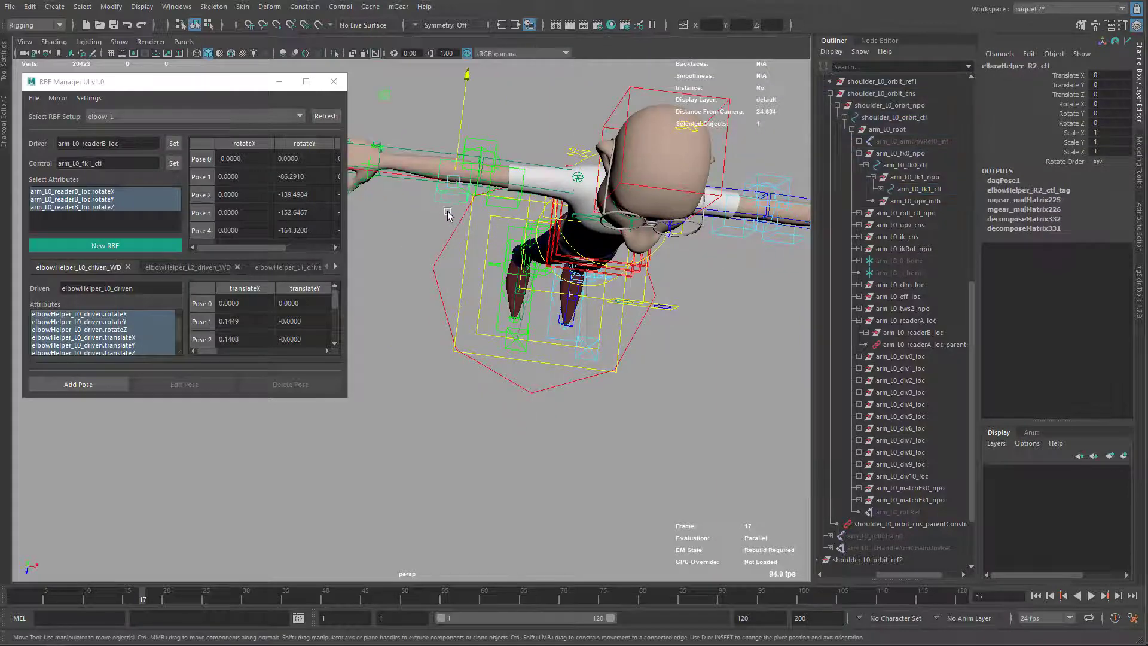
left_click_drag(450, 216, 443, 249)
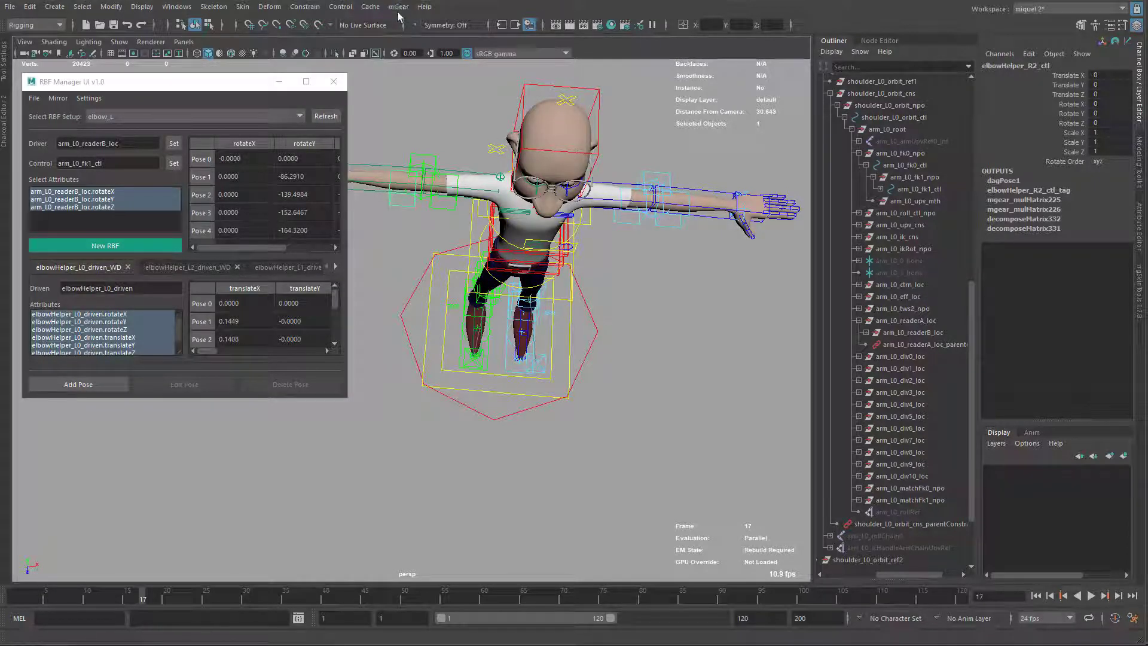
Launch the mGear Synoptic biped character picker.
left_click(398, 7)
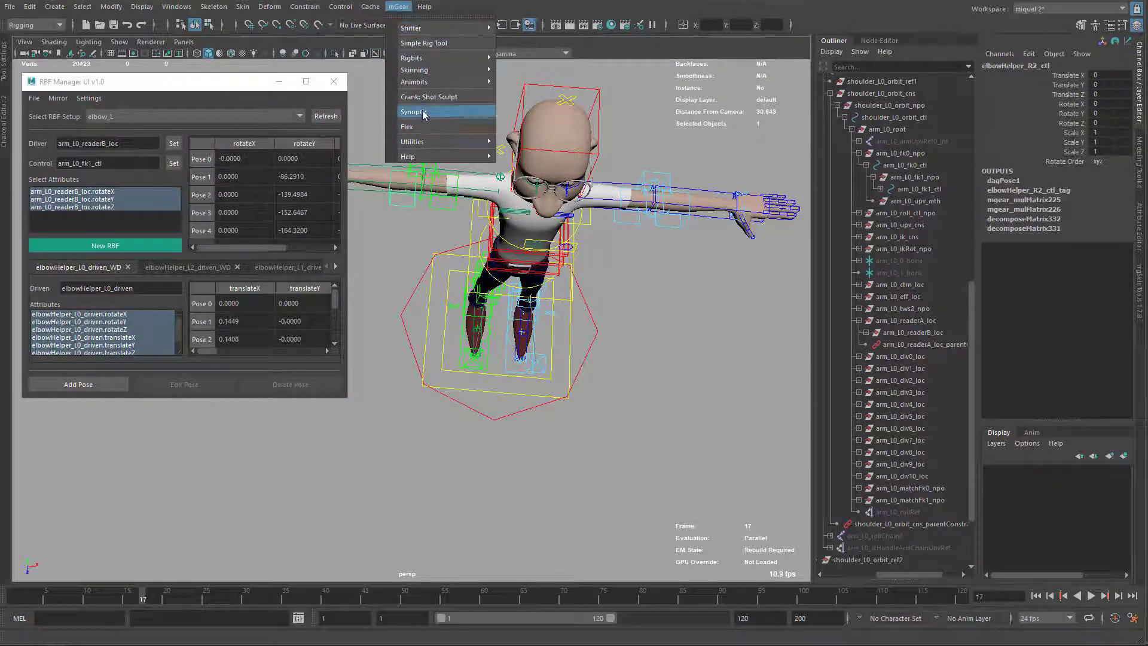
left_click(415, 111)
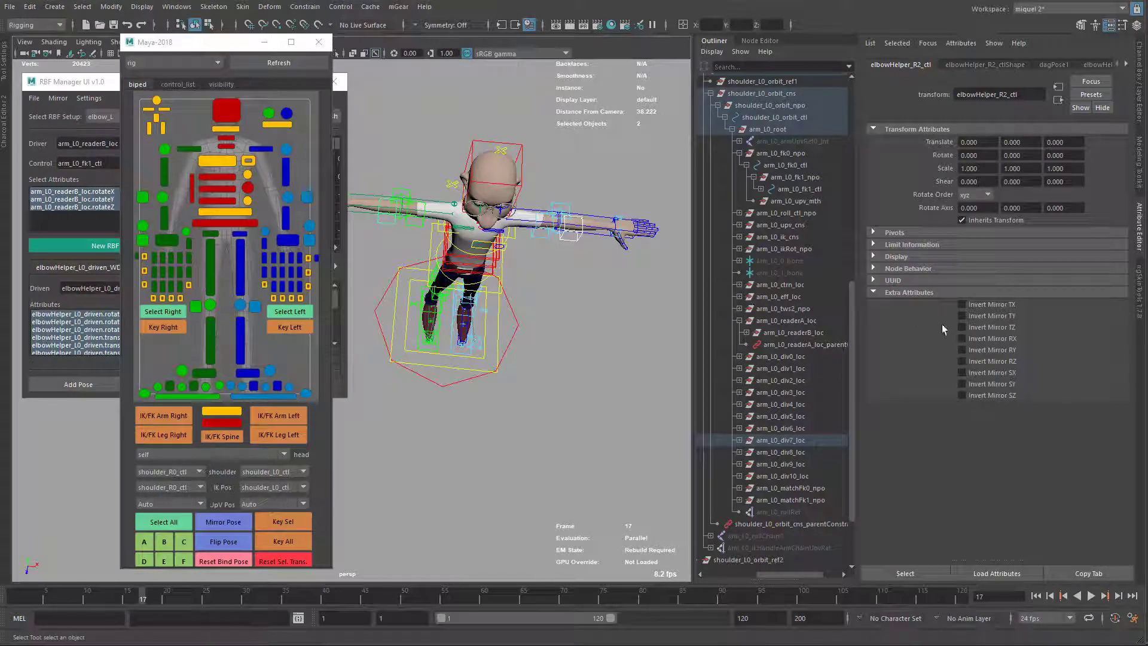
mouse_move(625, 241)
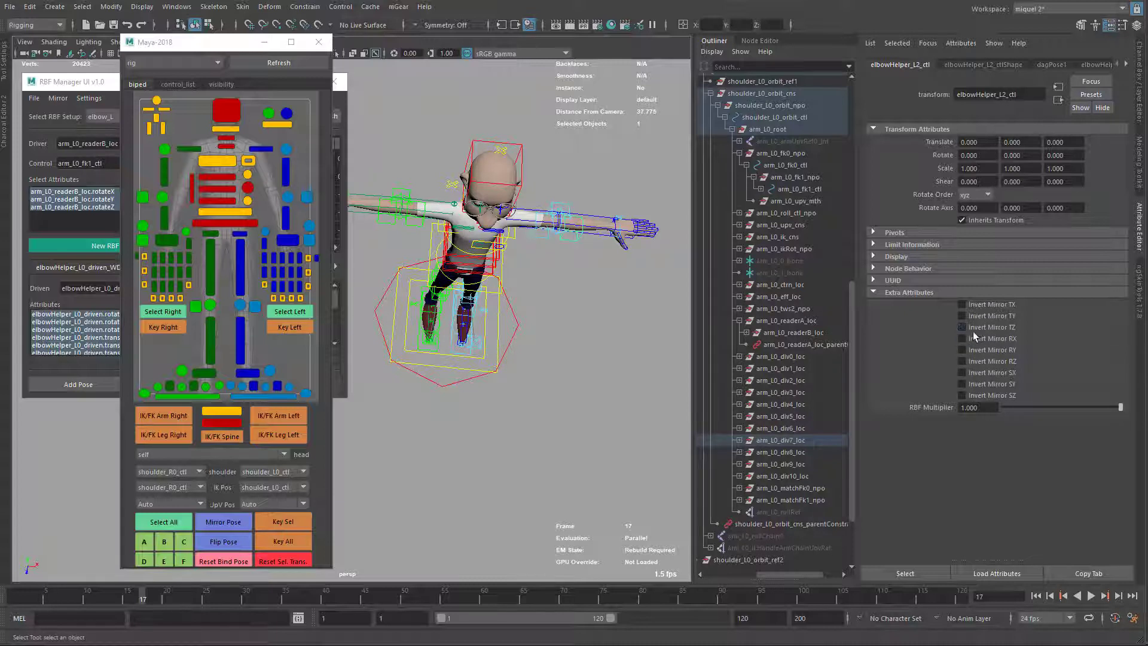
Enable Invert Mirror TZ on elbowHelper_L2_ctl and rotate the control to test.
left_click(959, 327)
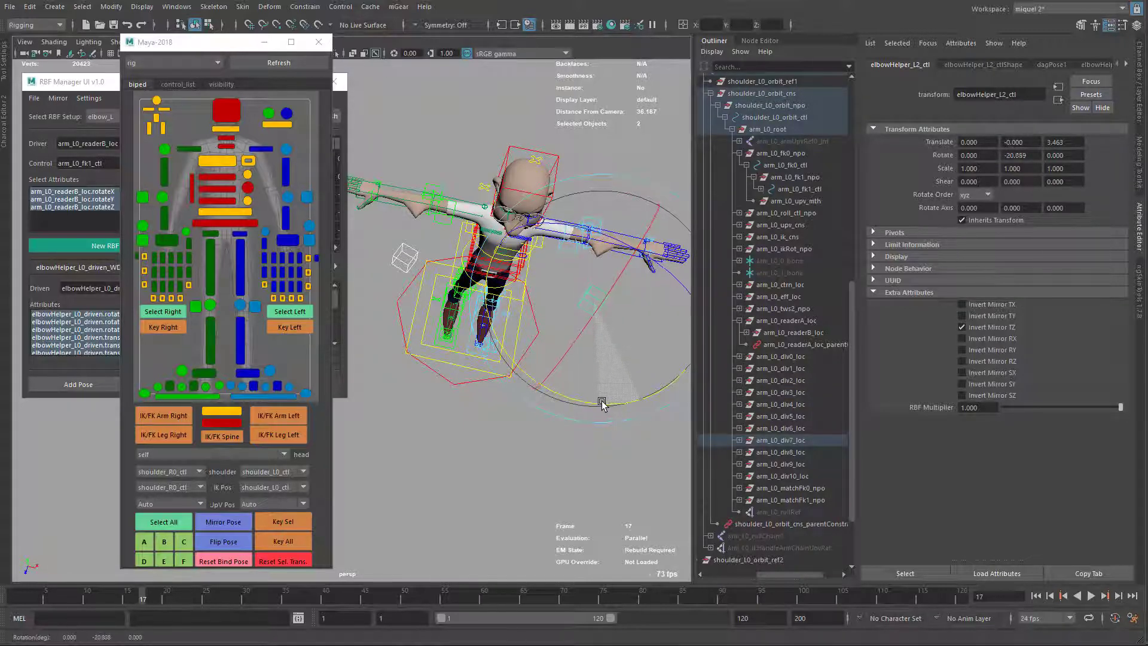
left_click_drag(601, 401, 617, 404)
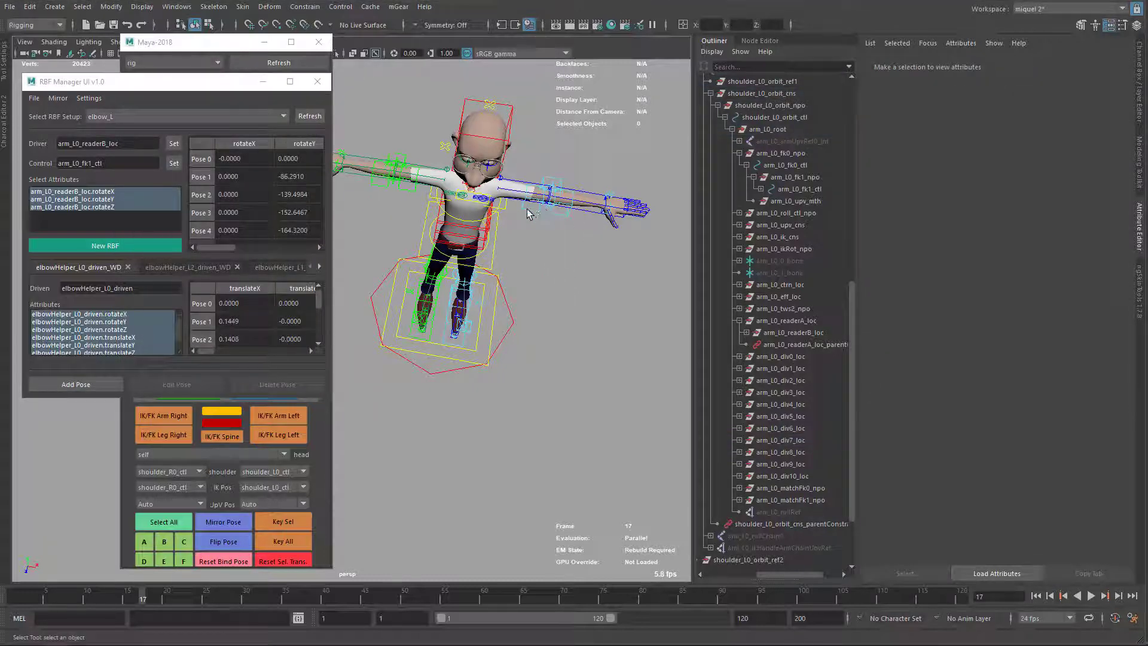
Enable Invert Mirror RY and RX on elbowHelper_L1_ctl, R0_ctl and R1_ctl.
left_click(780, 391)
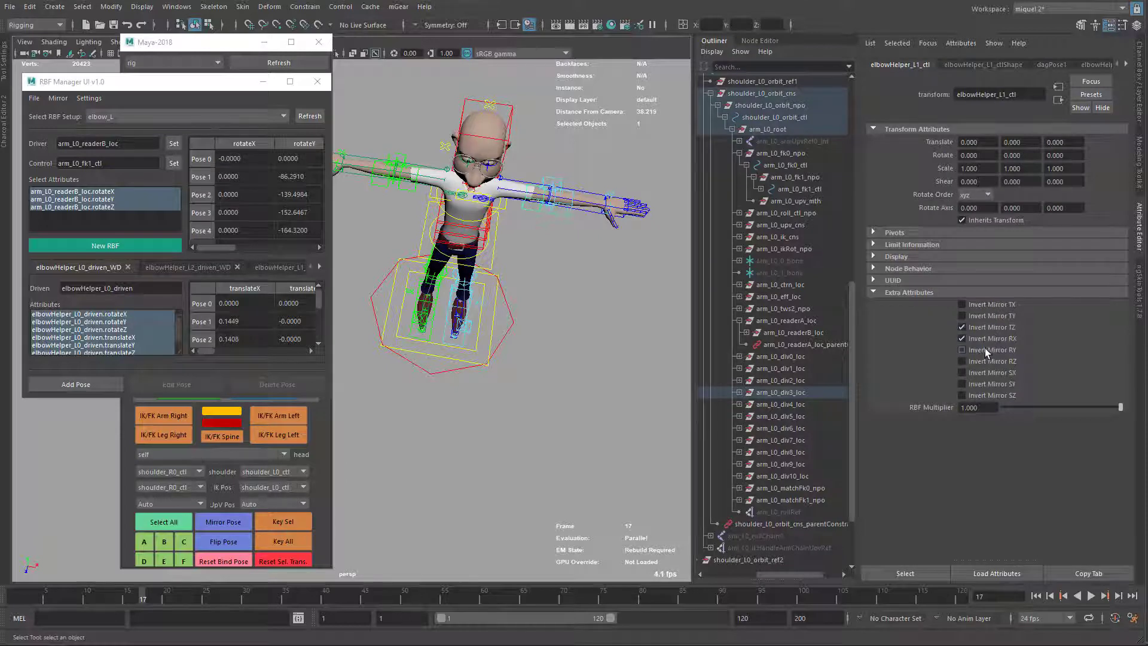
left_click(961, 338)
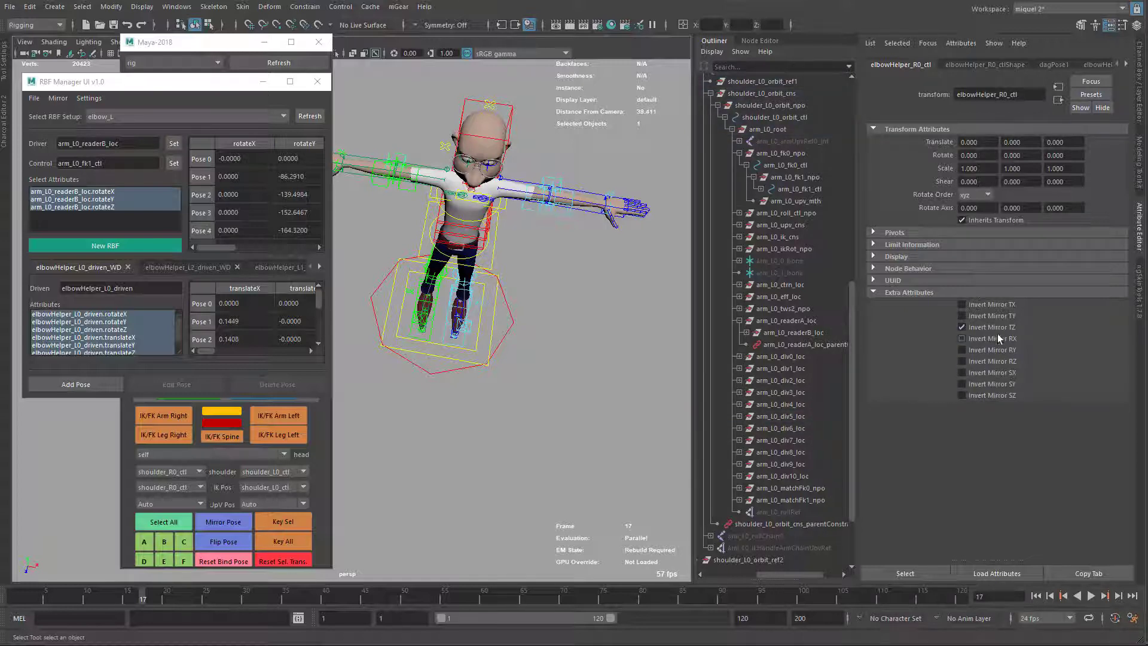
left_click(961, 338)
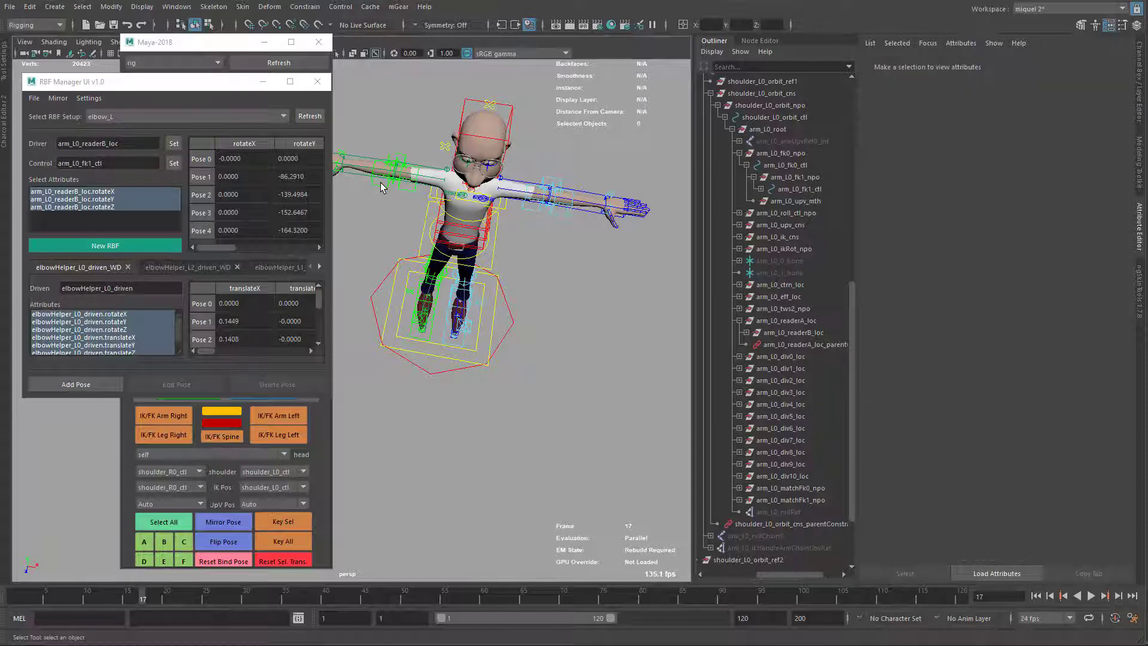
mouse_move(386, 196)
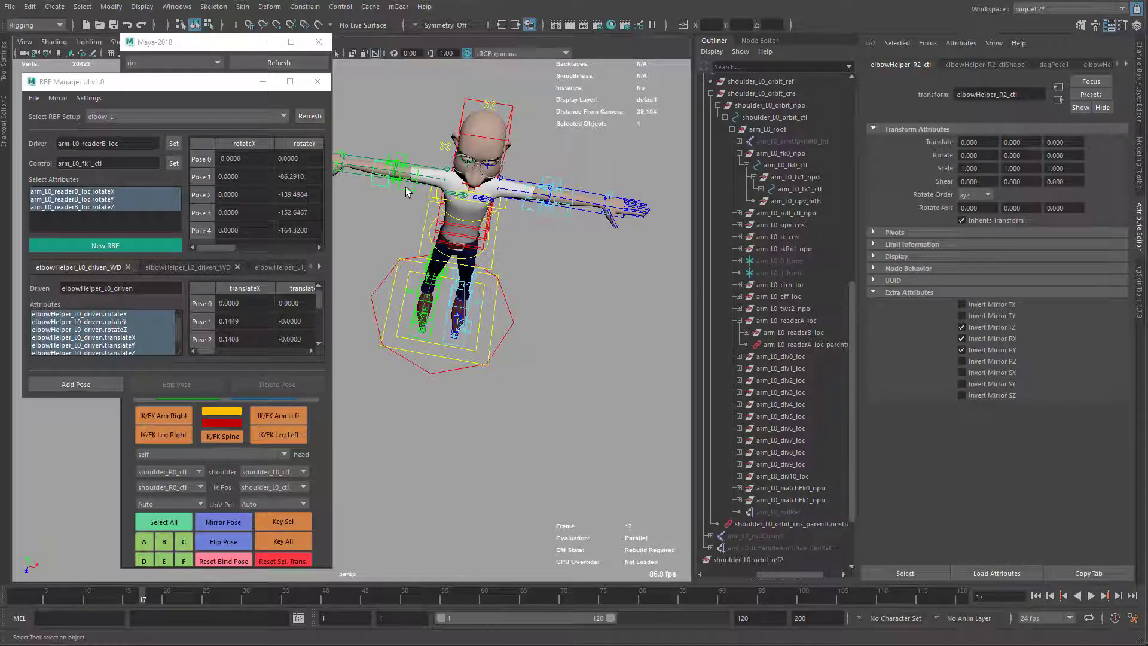
left_click(399, 182)
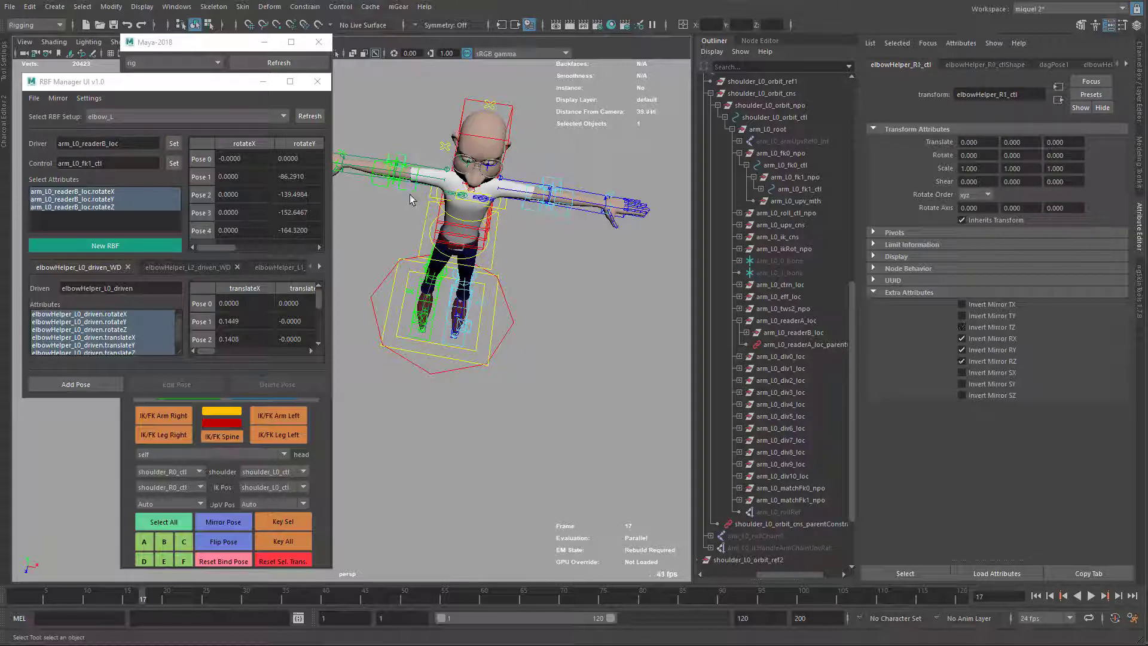
left_click(961, 326)
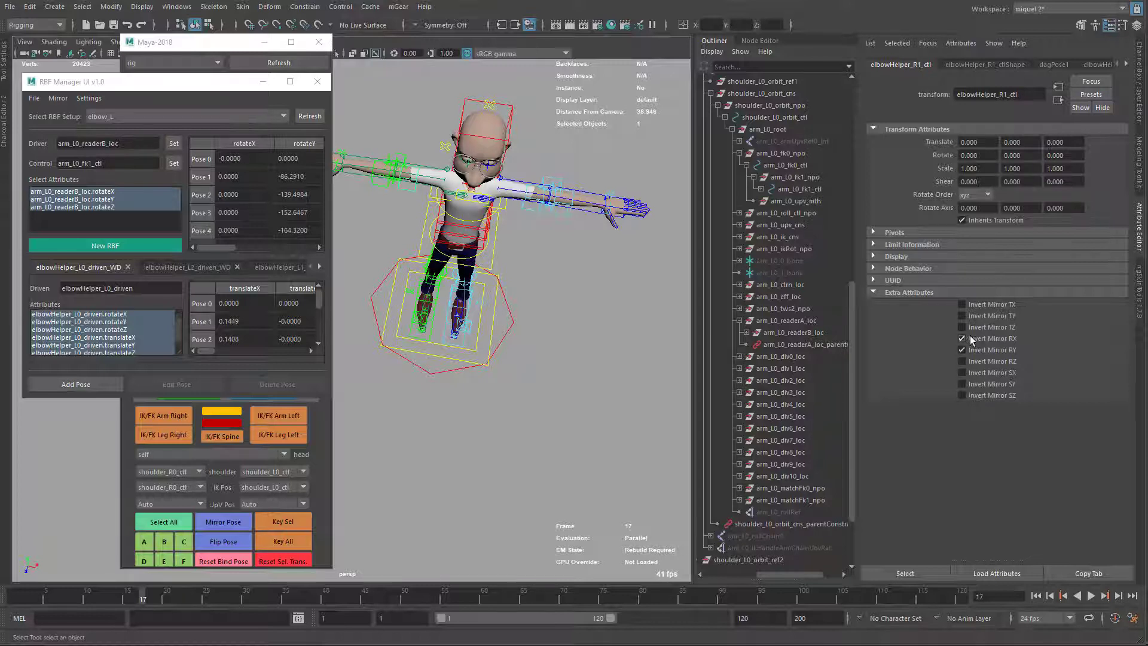
left_click(961, 327)
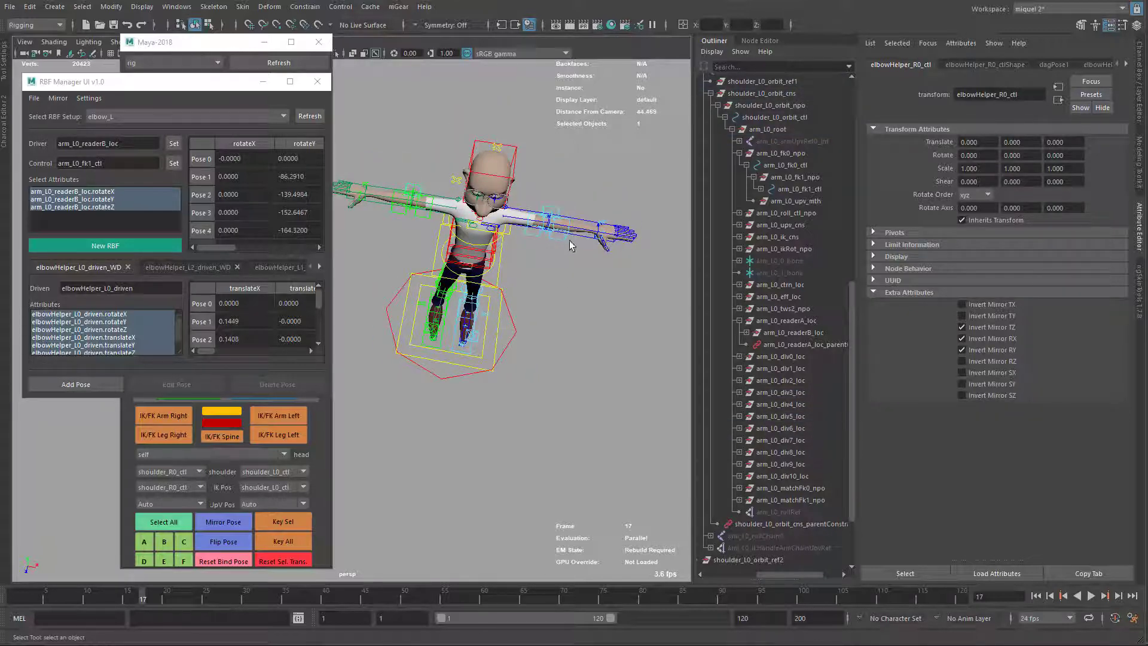
Mirror the elbow helper pose to the other side from the synoptic picker.
left_click(783, 188)
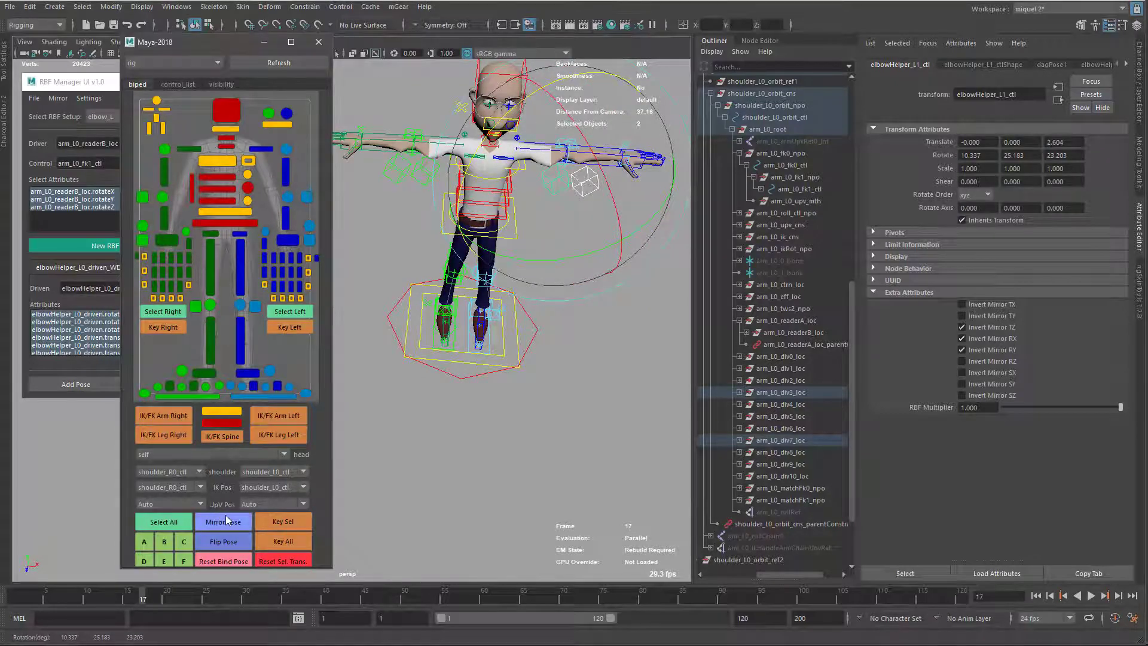
left_click(222, 521)
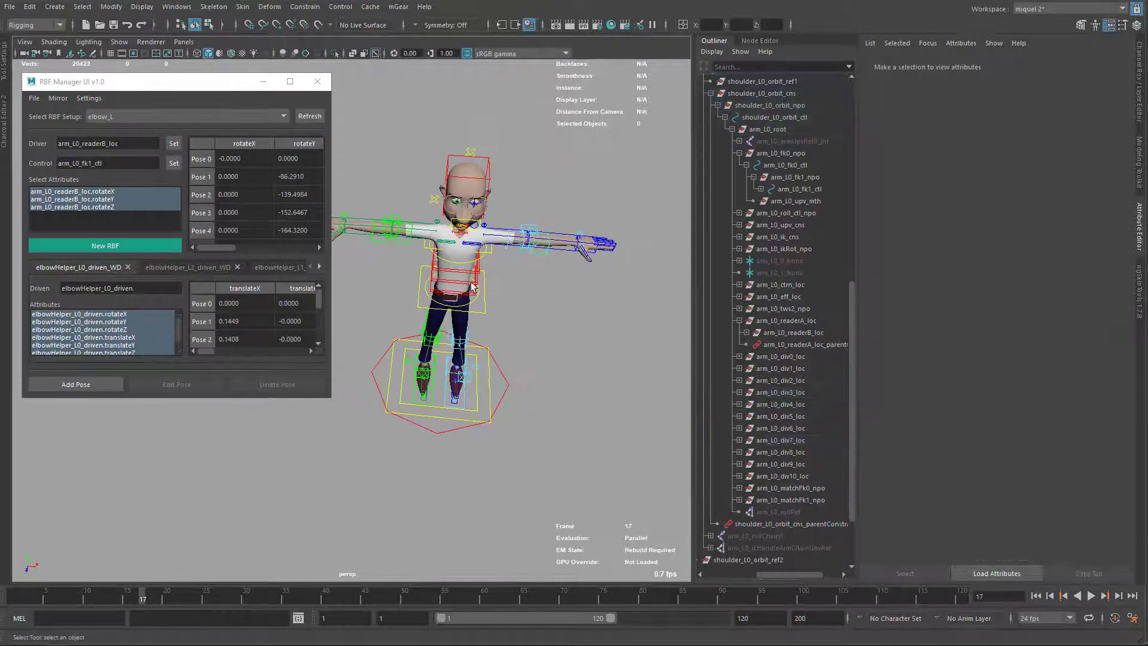
Run Mirror Setup to create the right-side copy of elbow_L.
left_click(57, 98)
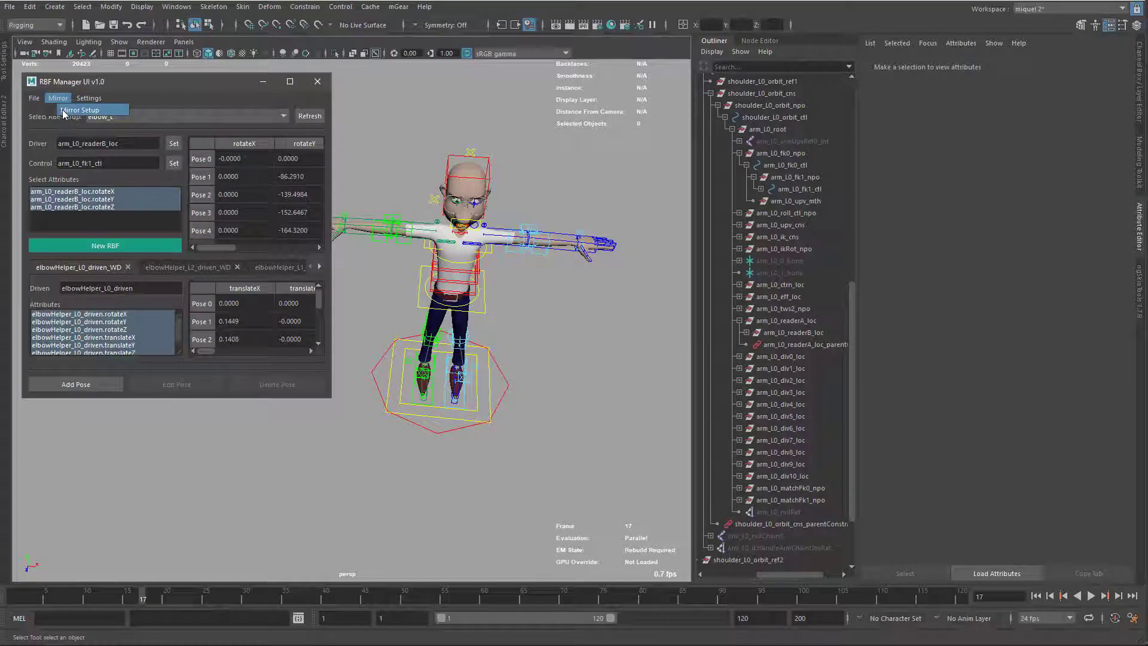
left_click(58, 98)
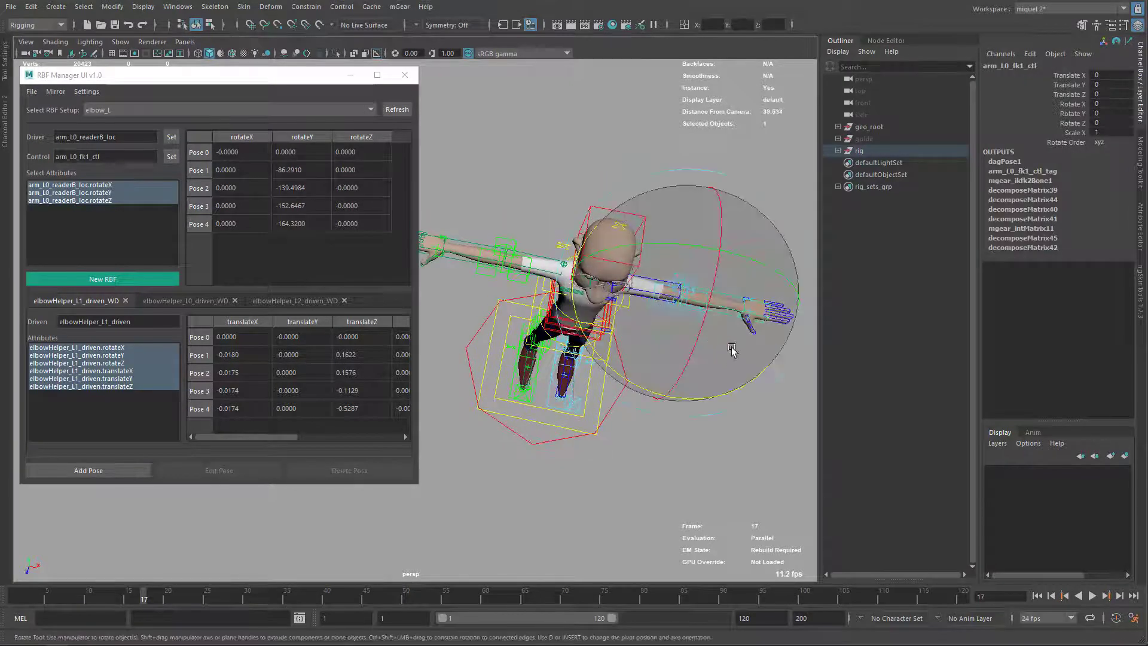
Bend the left forearm, then select arm_R0_fk1_ctl to test the right side.
left_click_drag(732, 348, 600, 366)
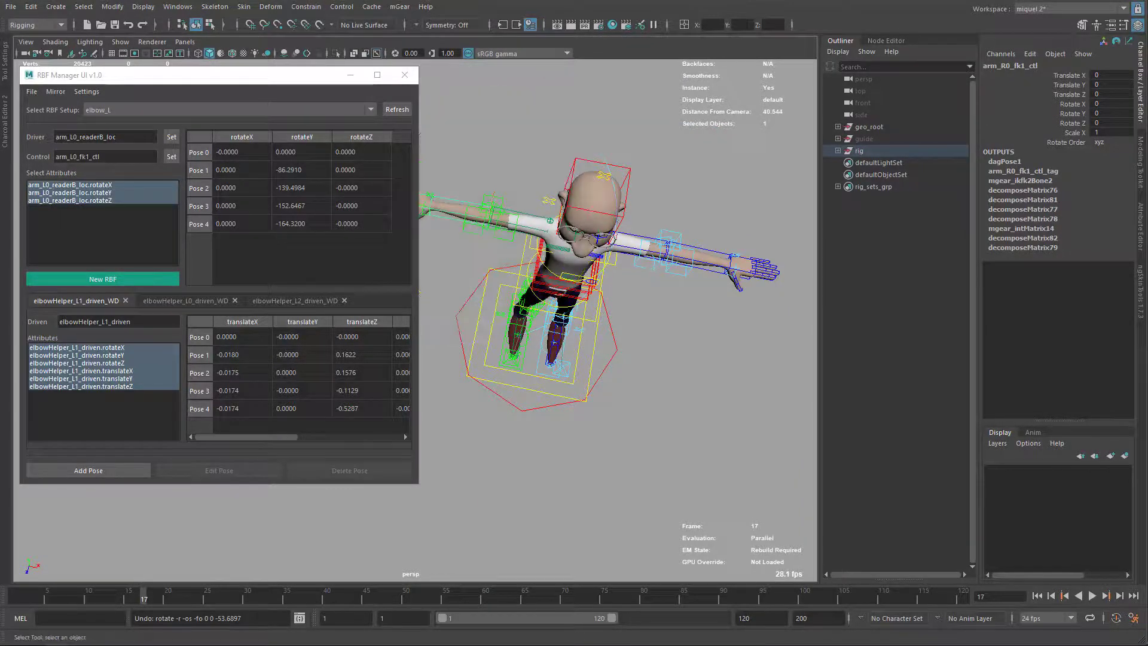
left_click(54, 91)
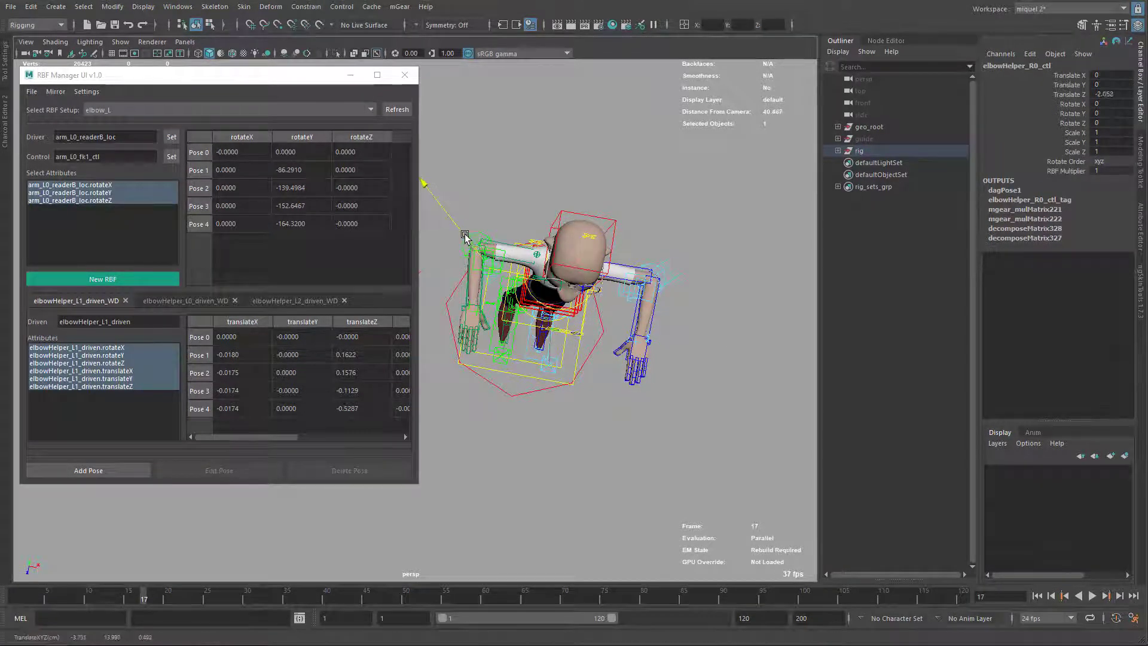
Move elbowHelper_R0_ctl and inspect the mirrored elbow_R driven pose table.
left_click_drag(465, 237, 497, 274)
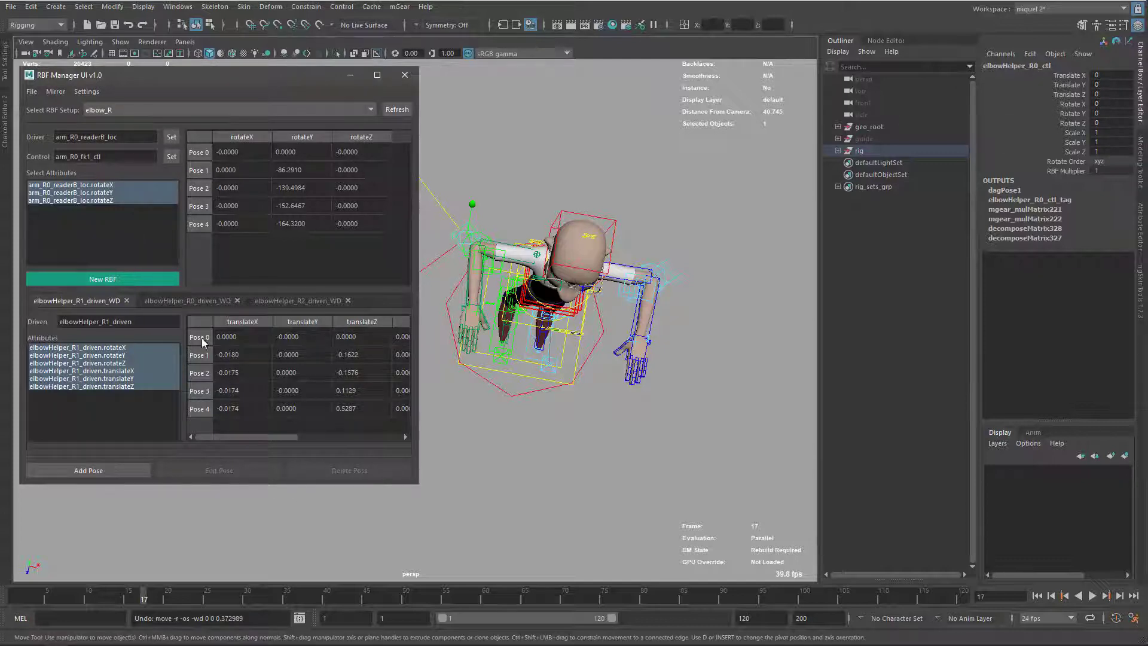
left_click(185, 300)
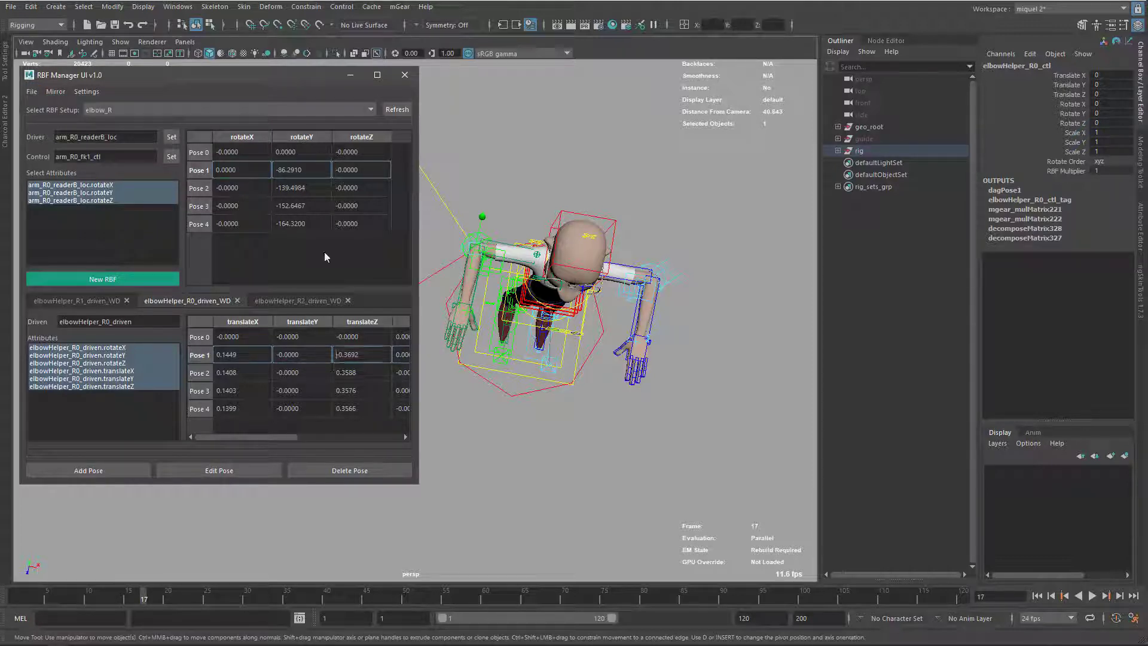
left_click(32, 91)
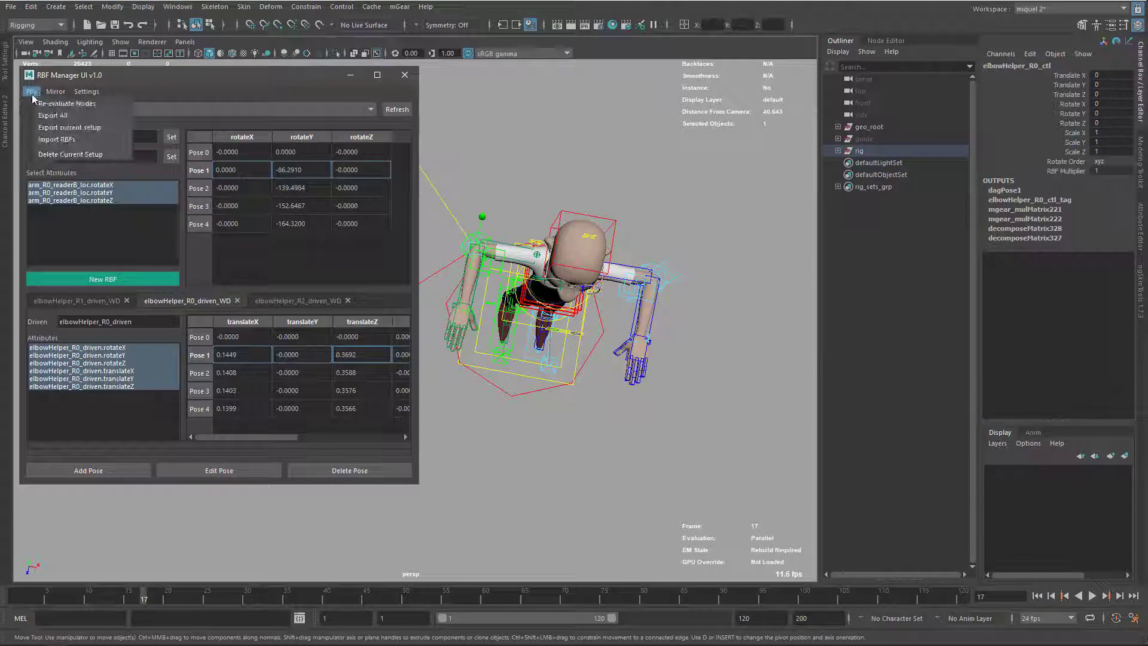